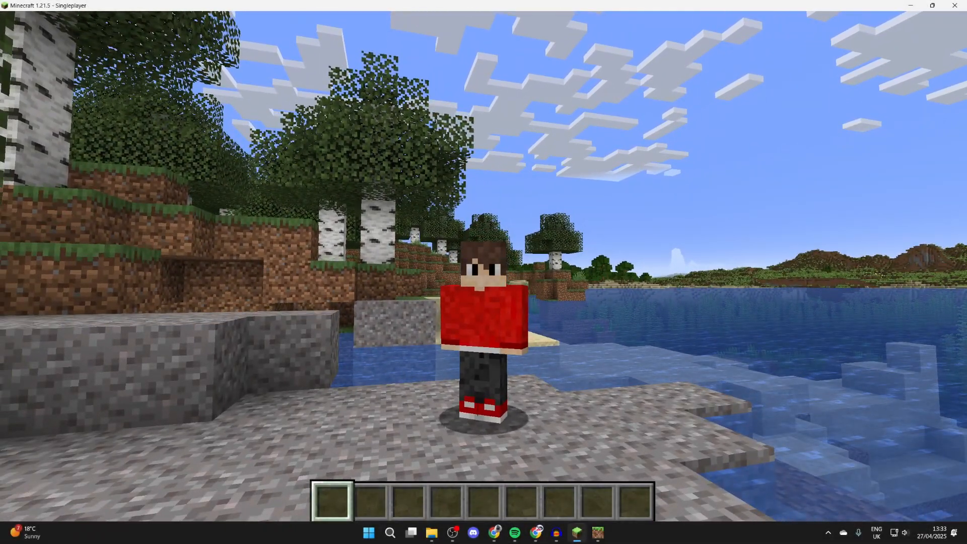
{"action": "mouse_move", "coordinate": [483, 271]}
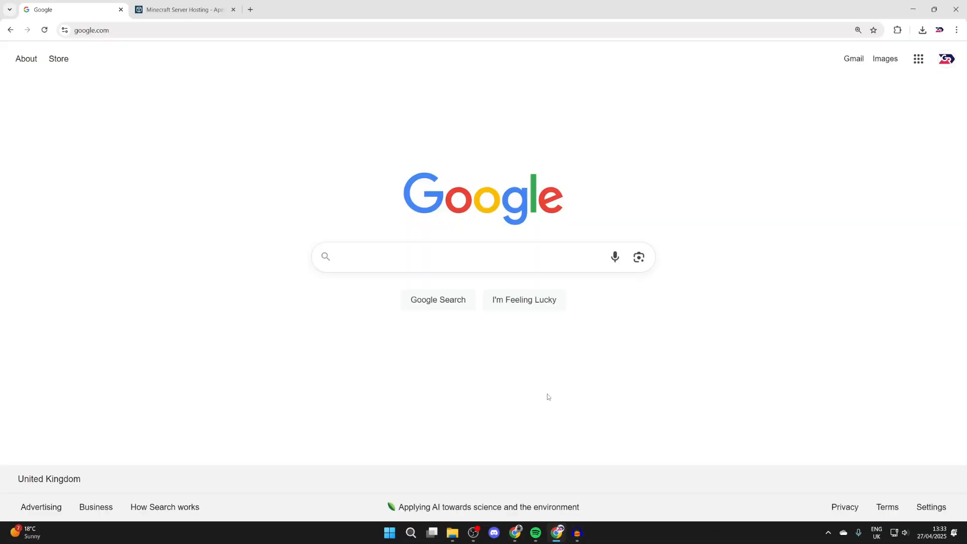
Search Google for 'skindex', open The Skindex result and head to its Editor page.
{"action": "left_click", "coordinate": [481, 257]}
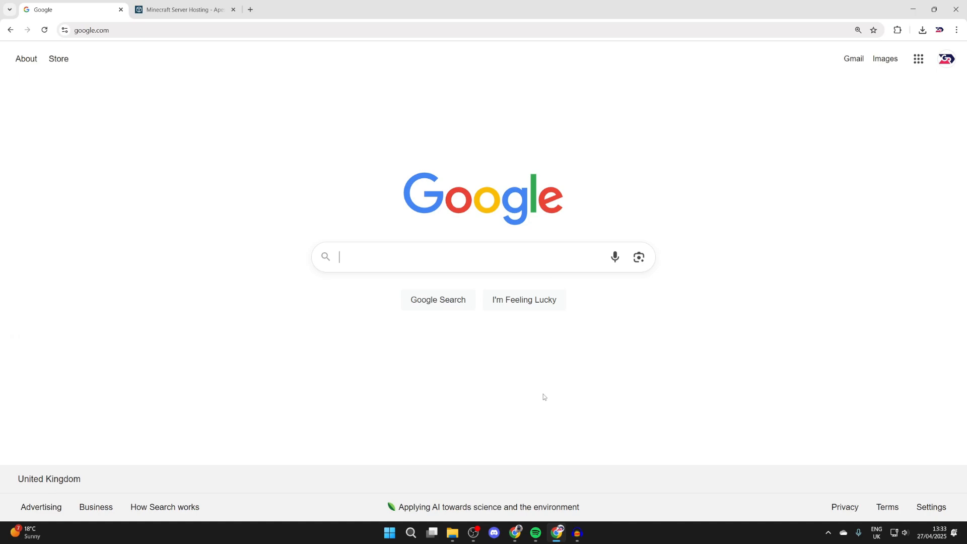
{"action": "type", "text": "skindex"}
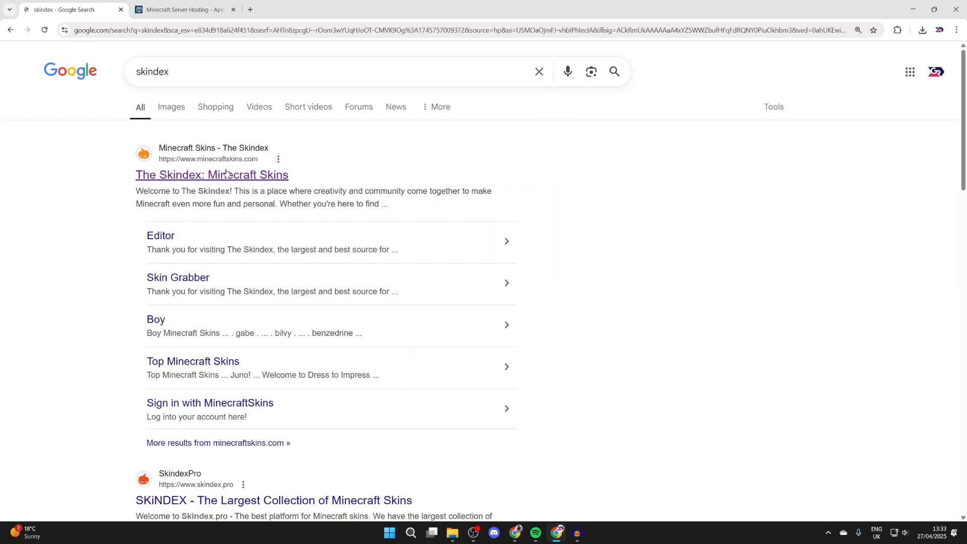
{"action": "left_click", "coordinate": [212, 174]}
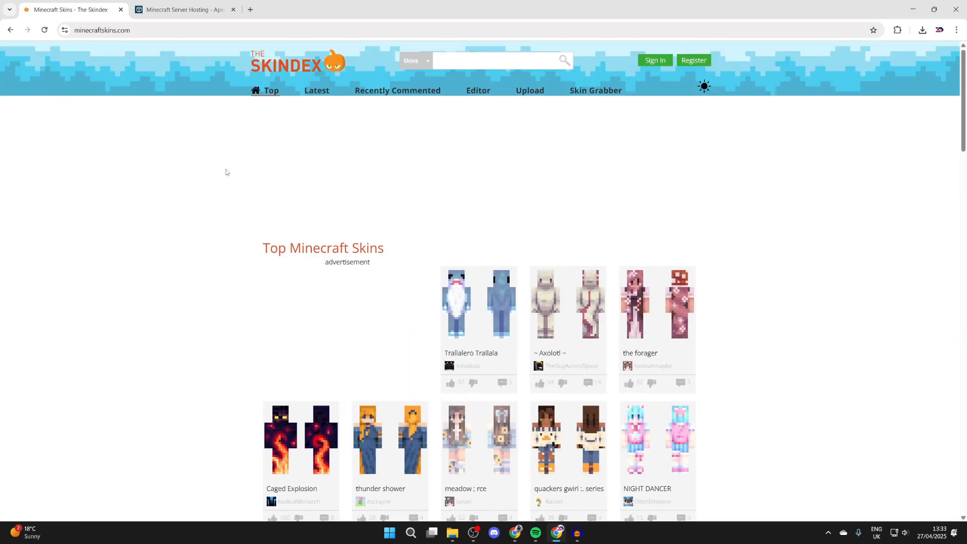
{"action": "scroll", "scroll_direction": "down", "scroll_amount": 3}
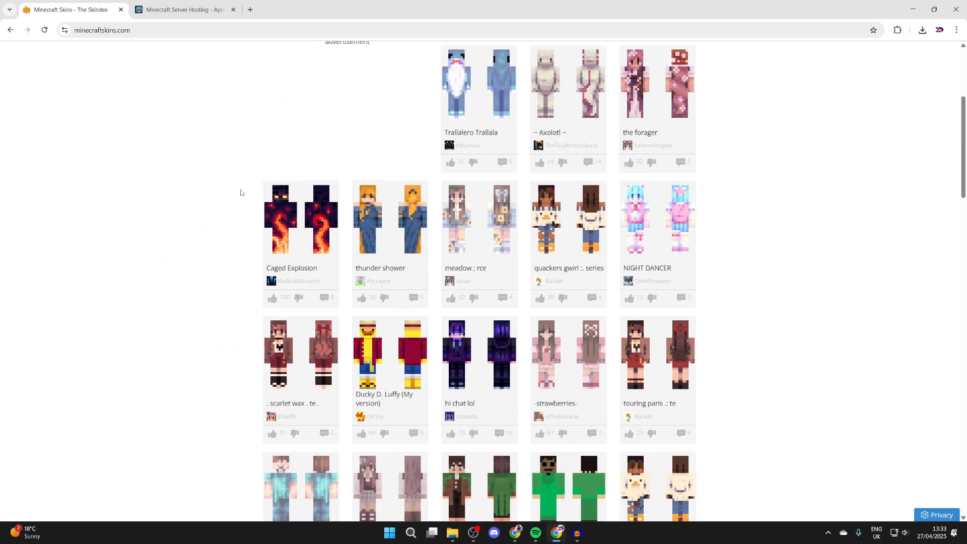
{"action": "scroll", "scroll_direction": "up", "scroll_amount": 3}
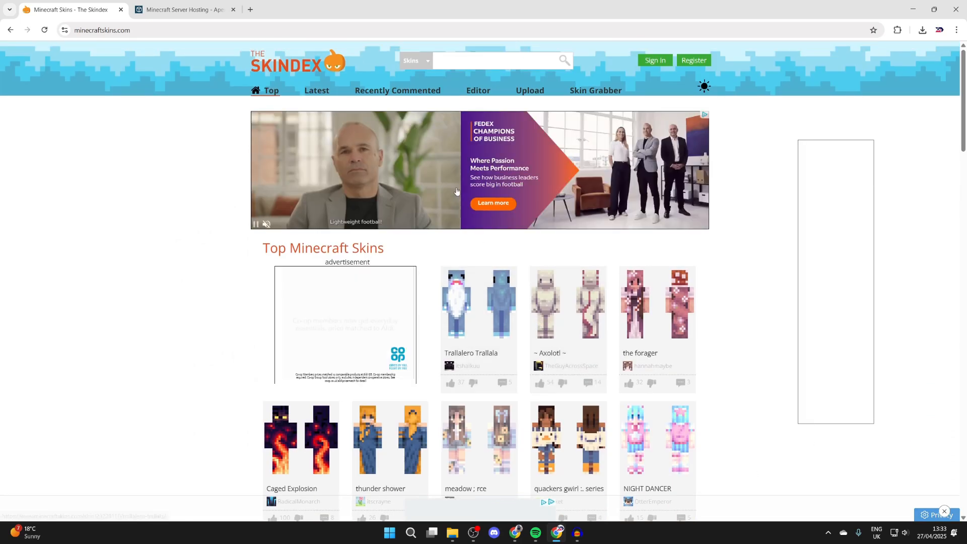
{"action": "left_click", "coordinate": [477, 89]}
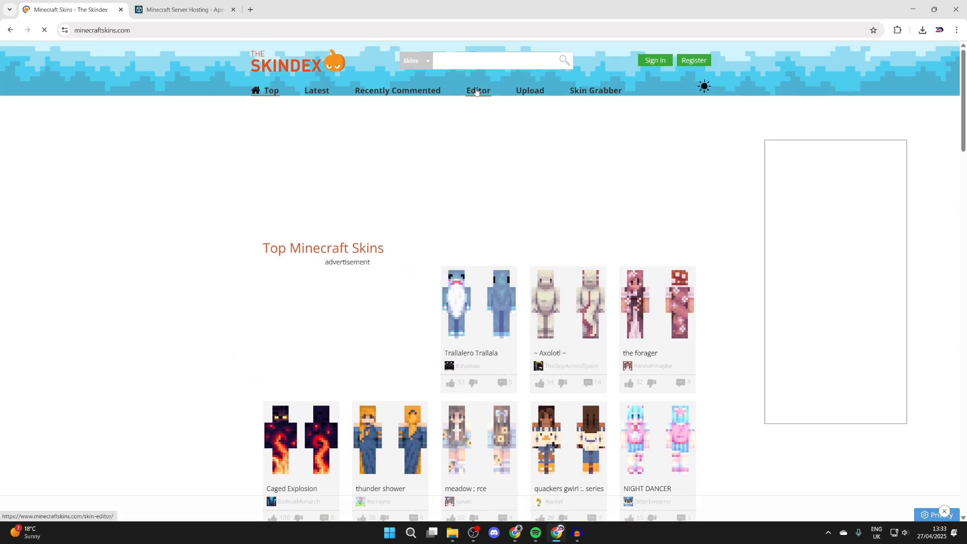
Load the Minecraft Skin Editor and scroll down to its blank editing canvas.
{"action": "left_click", "coordinate": [477, 89]}
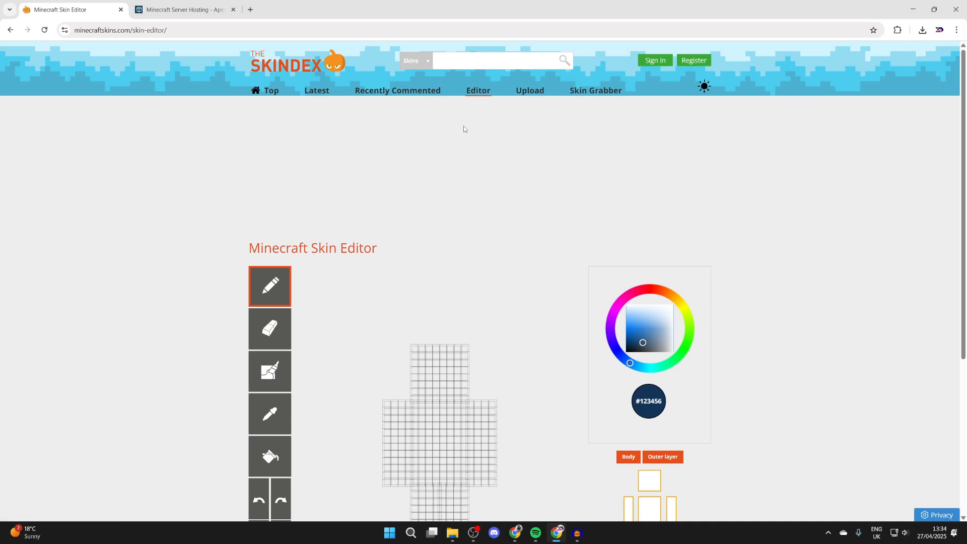
{"action": "scroll", "scroll_direction": "down", "scroll_amount": 3}
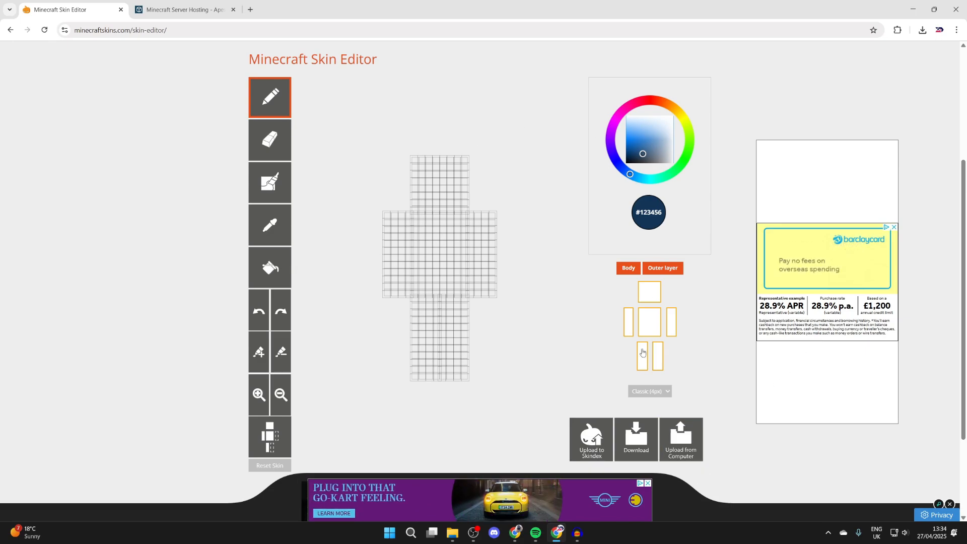
{"action": "left_click", "coordinate": [185, 9]}
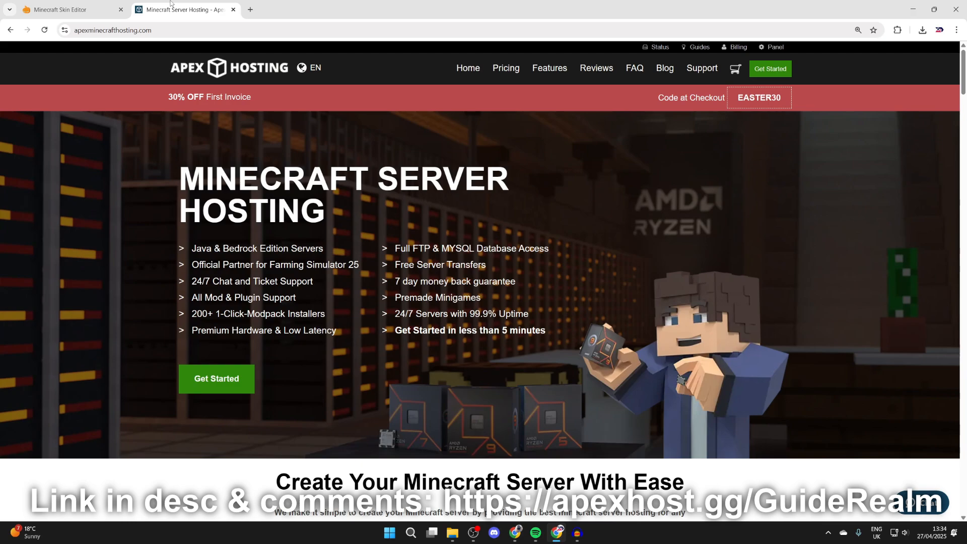
{"action": "mouse_move", "coordinate": [232, 105]}
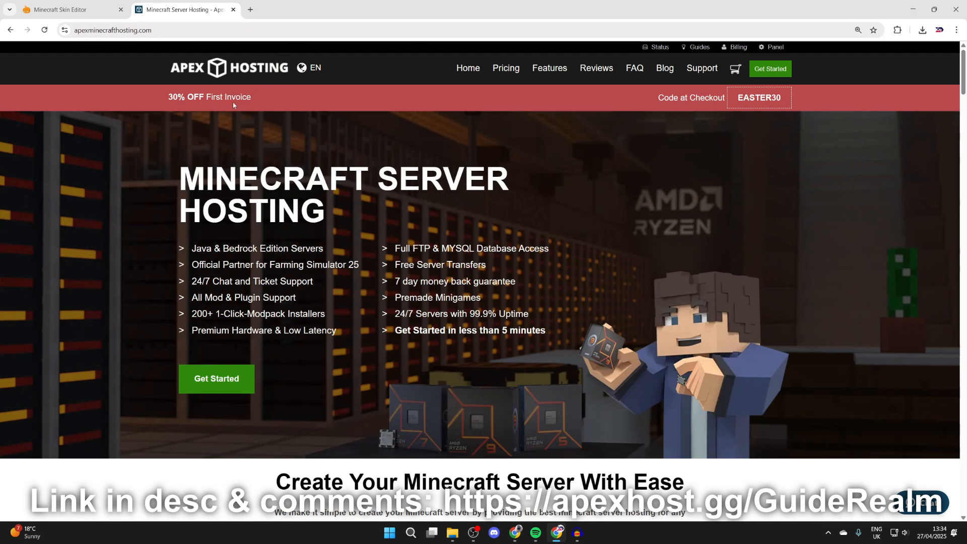
{"action": "mouse_move", "coordinate": [243, 113]}
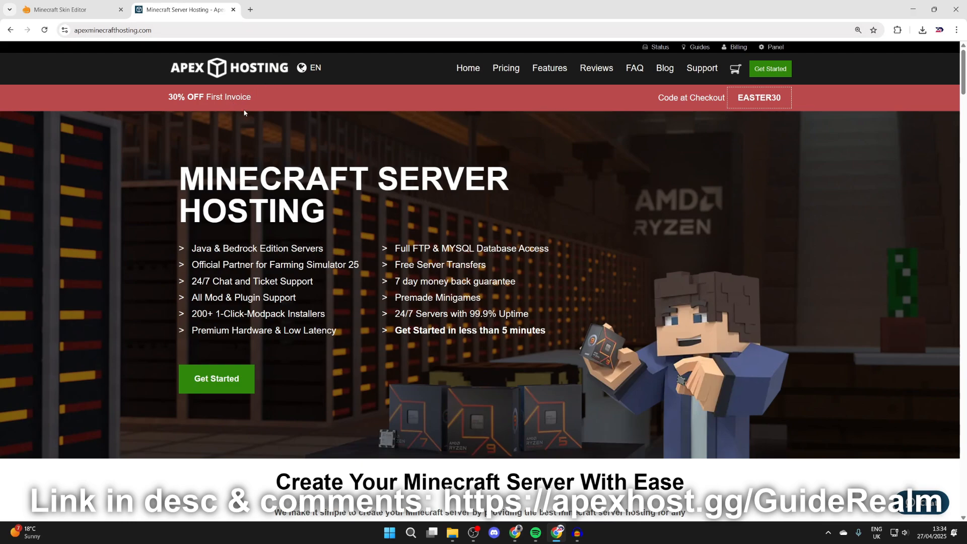
Scroll through the Apex Hosting page, then return to the Skindex skin editor tab.
{"action": "scroll", "scroll_direction": "down", "scroll_amount": 3}
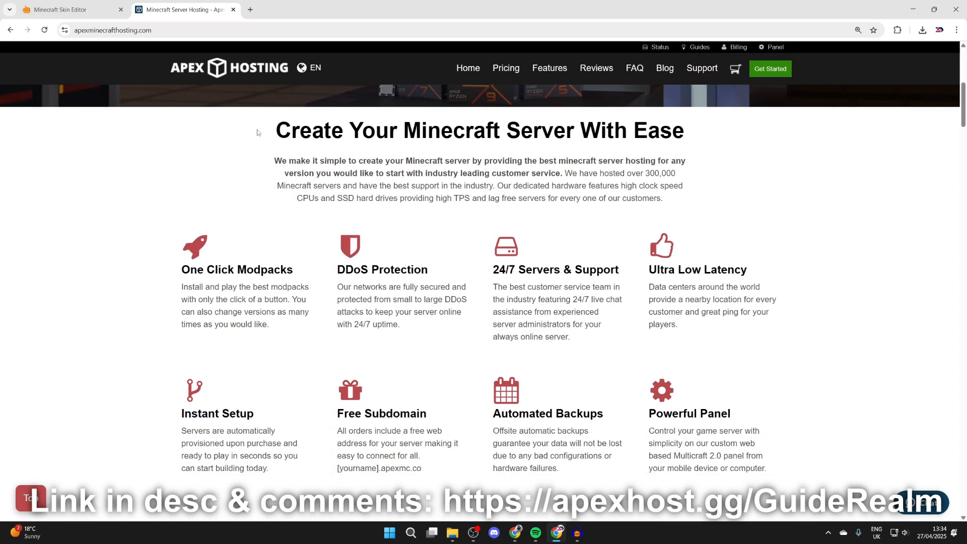
{"action": "scroll", "scroll_direction": "up", "scroll_amount": 3}
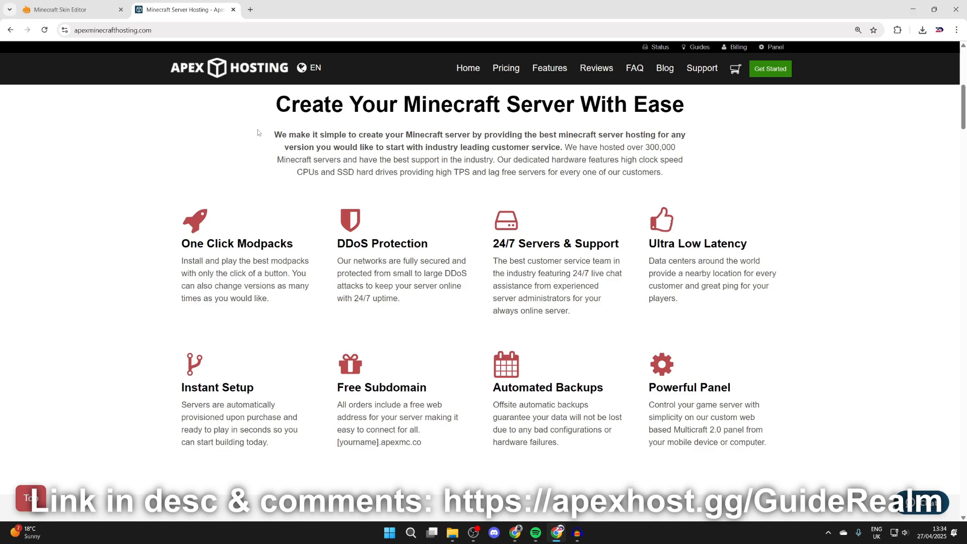
{"action": "mouse_move", "coordinate": [583, 232]}
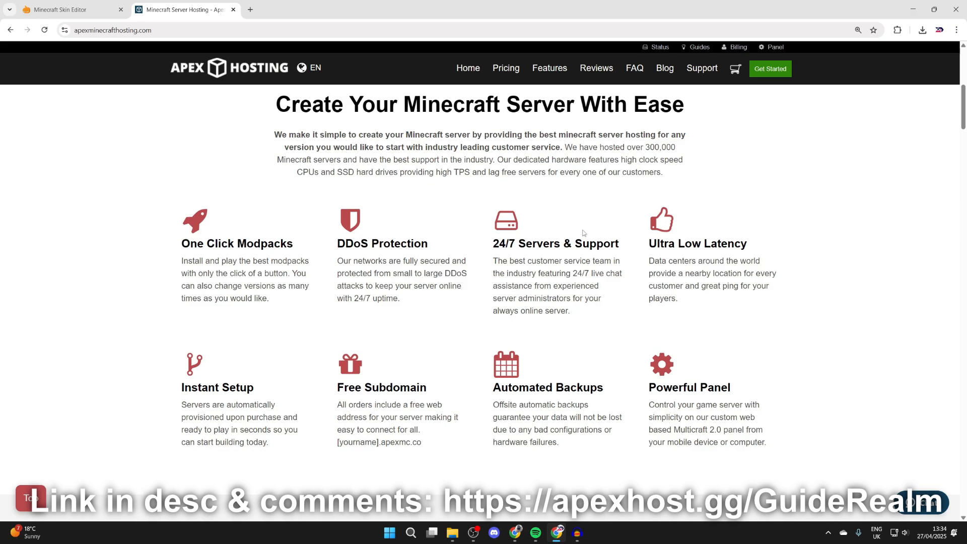
{"action": "mouse_move", "coordinate": [379, 375]}
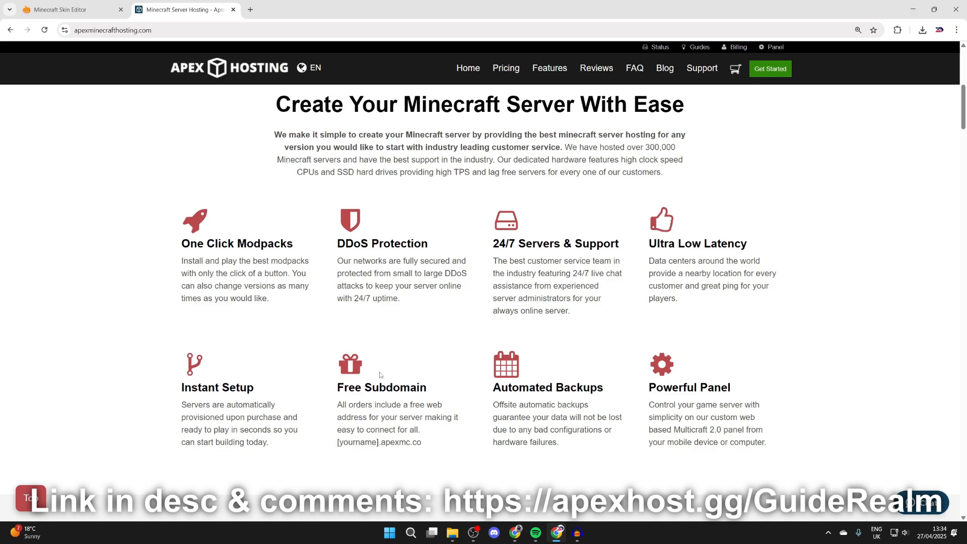
{"action": "scroll", "scroll_direction": "up", "scroll_amount": 3}
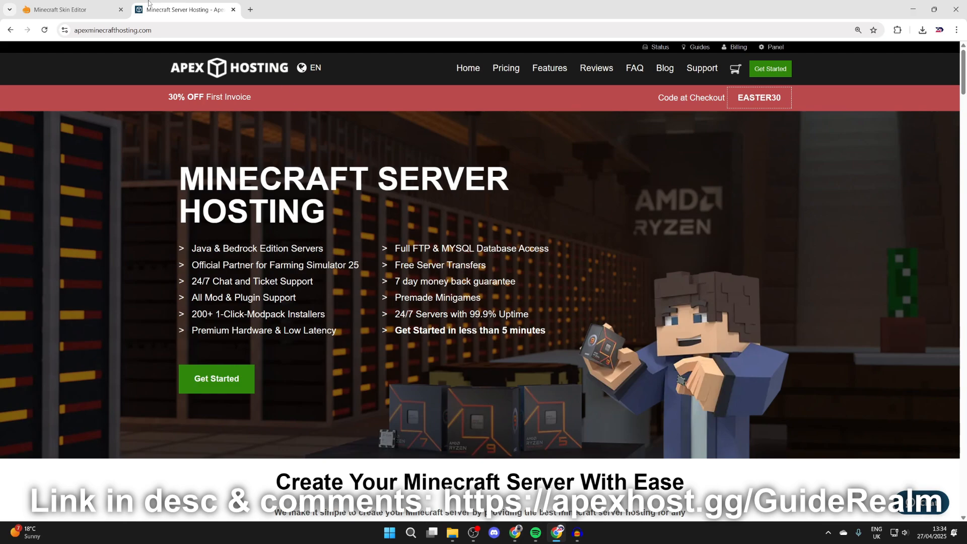
{"action": "left_click", "coordinate": [67, 9]}
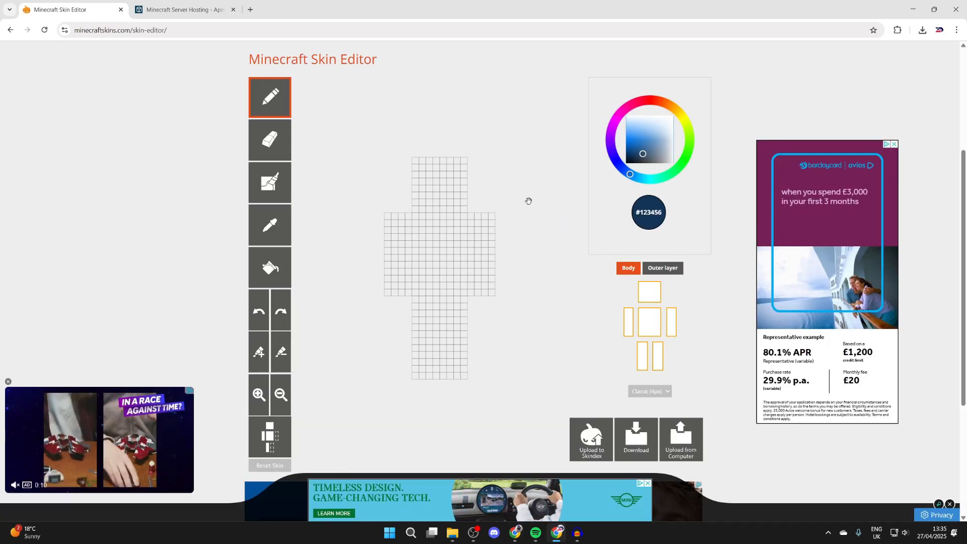
{"action": "mouse_move", "coordinate": [607, 318]}
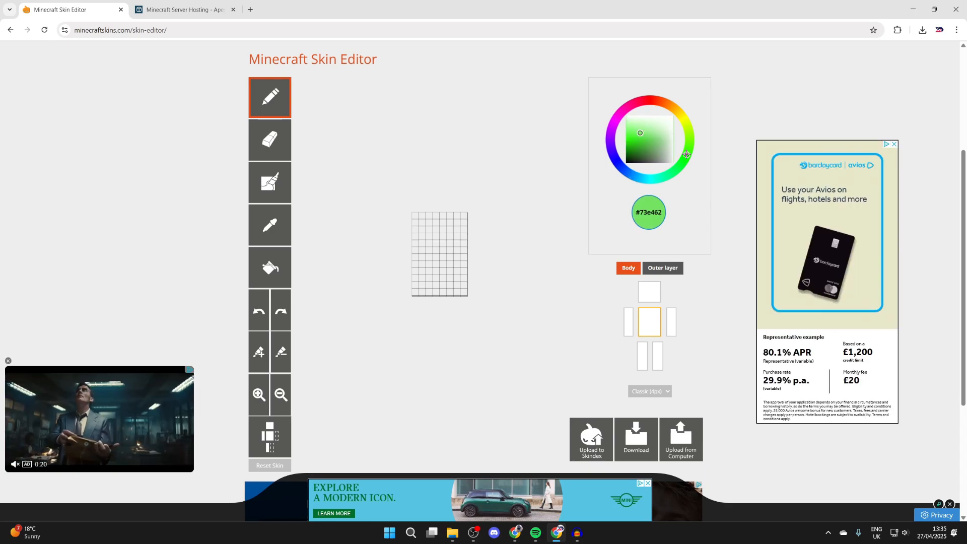
Pick the vivid green #76f542 in the colour wheel for the isolated torso.
{"action": "left_click", "coordinate": [628, 131]}
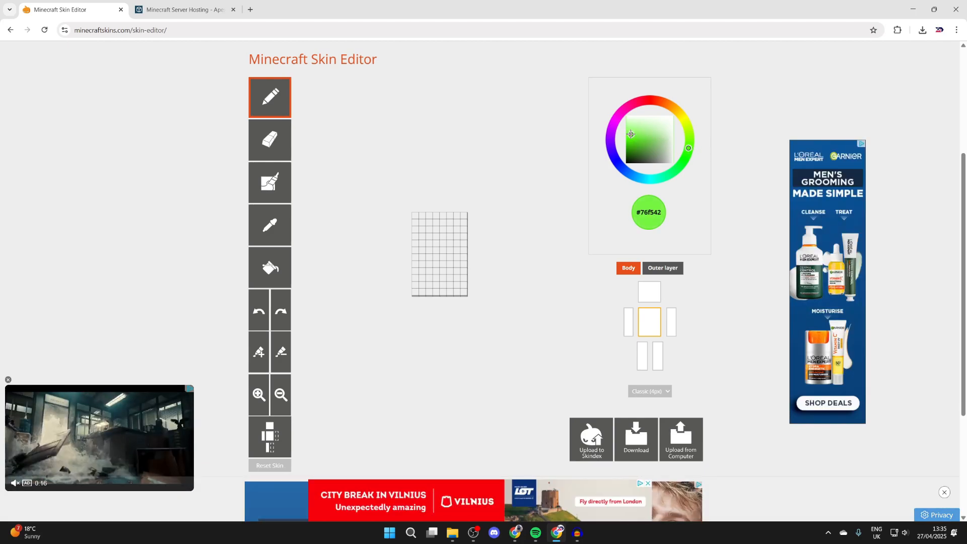
{"action": "mouse_move", "coordinate": [270, 183]}
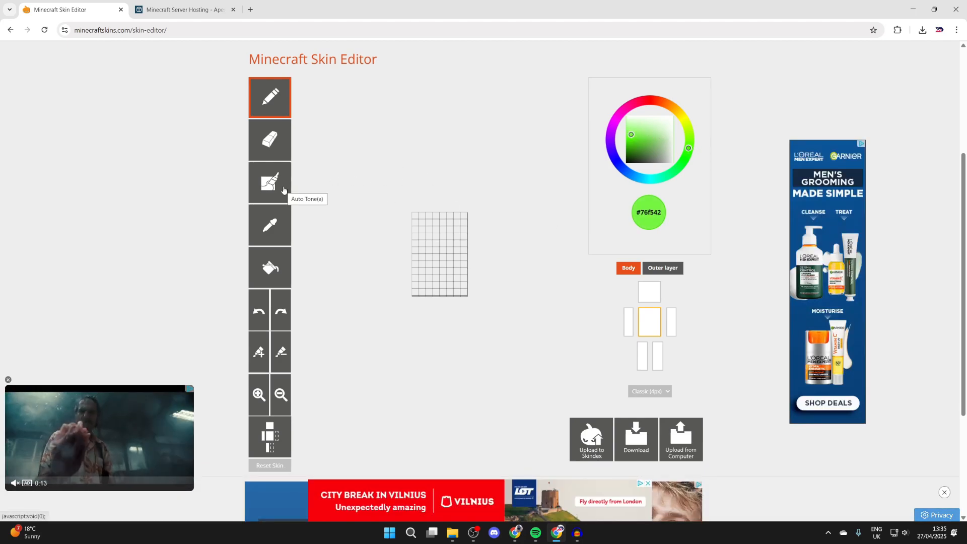
Coat the torso grid in shaded green using the Auto Tone tool.
{"action": "left_click", "coordinate": [270, 183]}
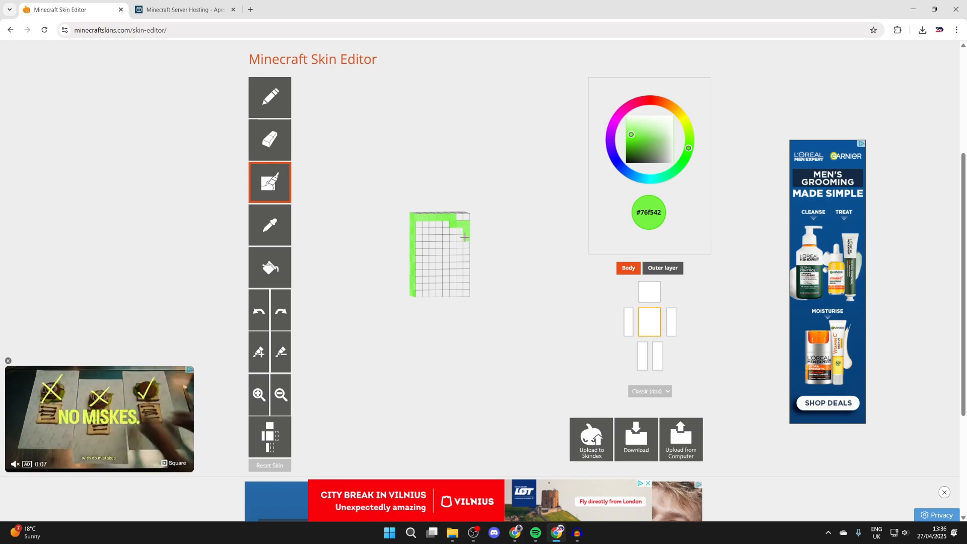
{"action": "left_click", "coordinate": [439, 265]}
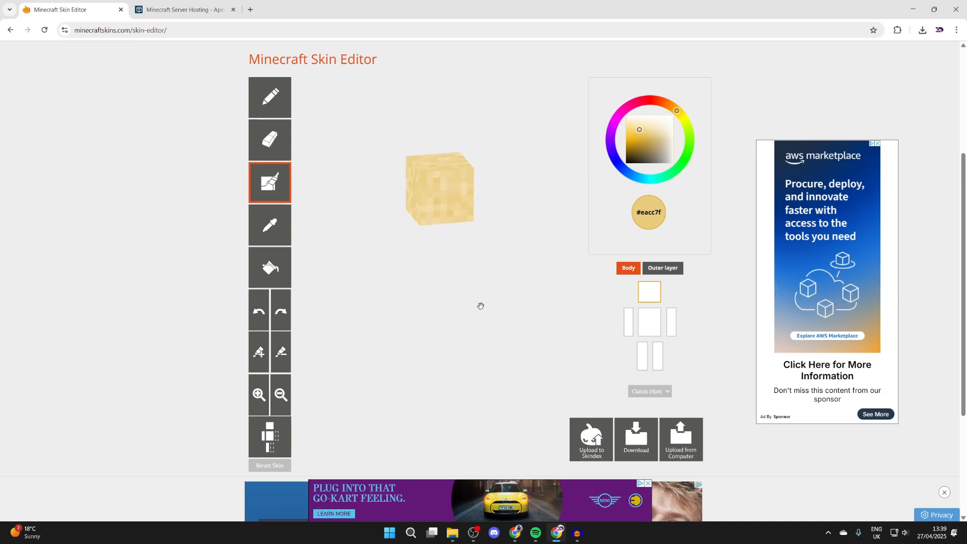
Pick the tan skin tone #eacc7f and shade the whole head with it.
{"action": "left_click", "coordinate": [628, 321]}
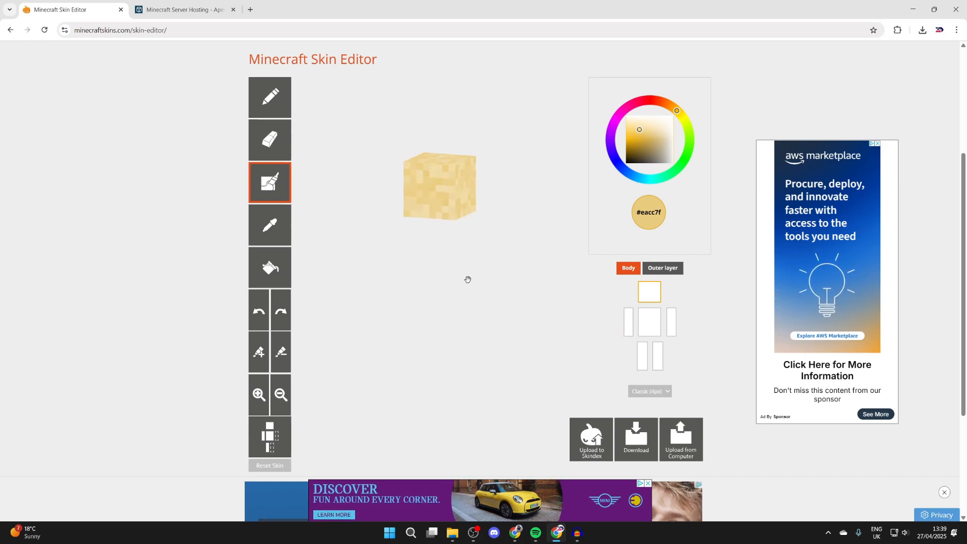
{"action": "left_click", "coordinate": [627, 322]}
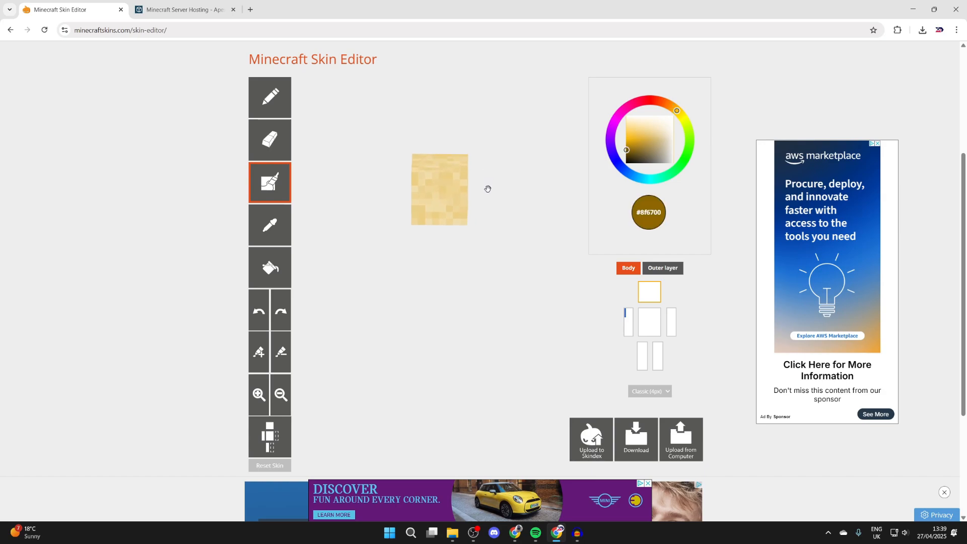
Paint shaded brown #8f6700 hair across the top and sides of the head.
{"action": "left_click", "coordinate": [433, 172]}
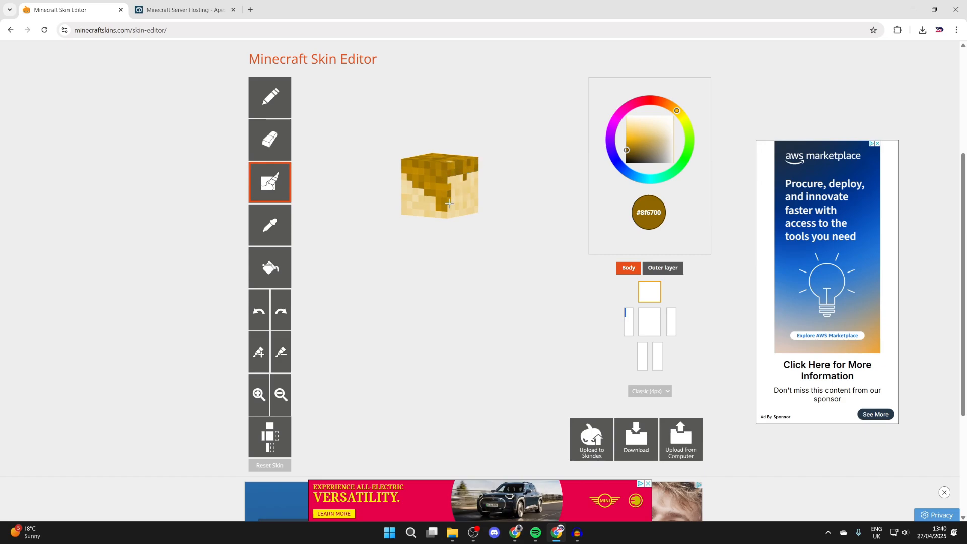
{"action": "left_click", "coordinate": [471, 175]}
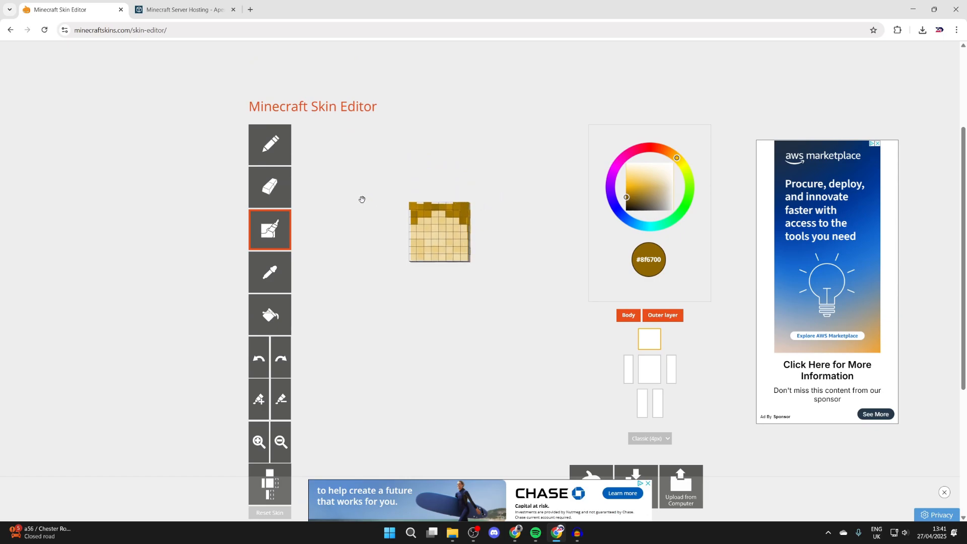
With the Pencil and near-black brown #241a00, place the first eye pixels on the face.
{"action": "left_click", "coordinate": [270, 145]}
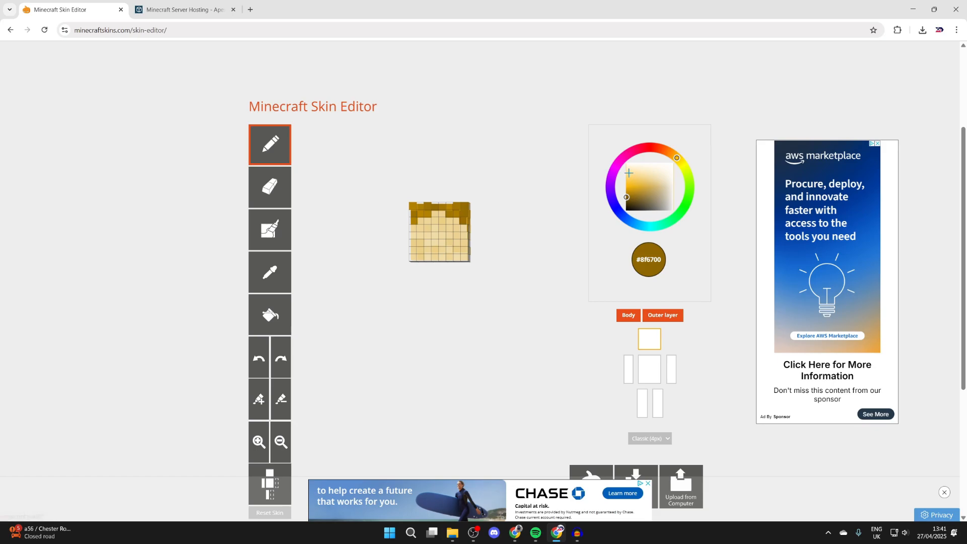
{"action": "left_click", "coordinate": [641, 192]}
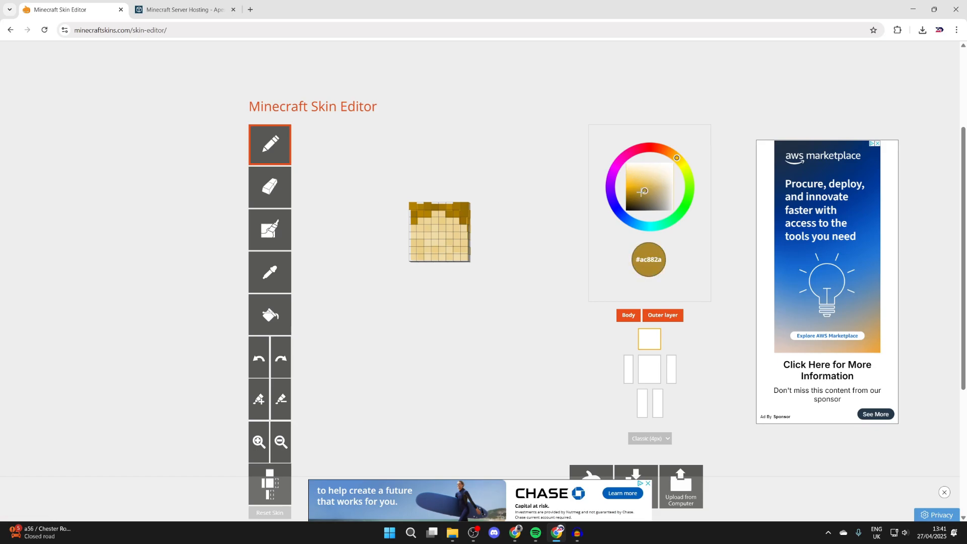
{"action": "left_click", "coordinate": [623, 208]}
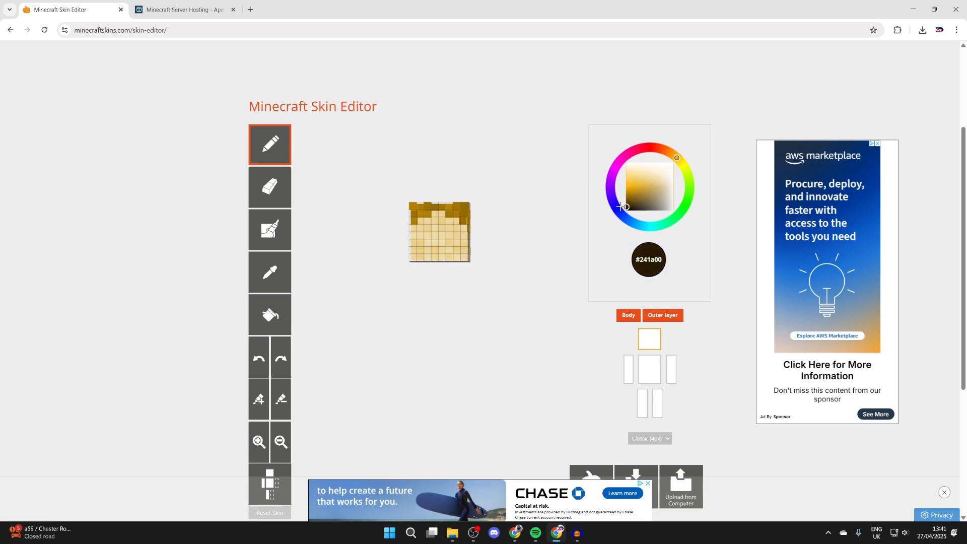
{"action": "left_click", "coordinate": [425, 229]}
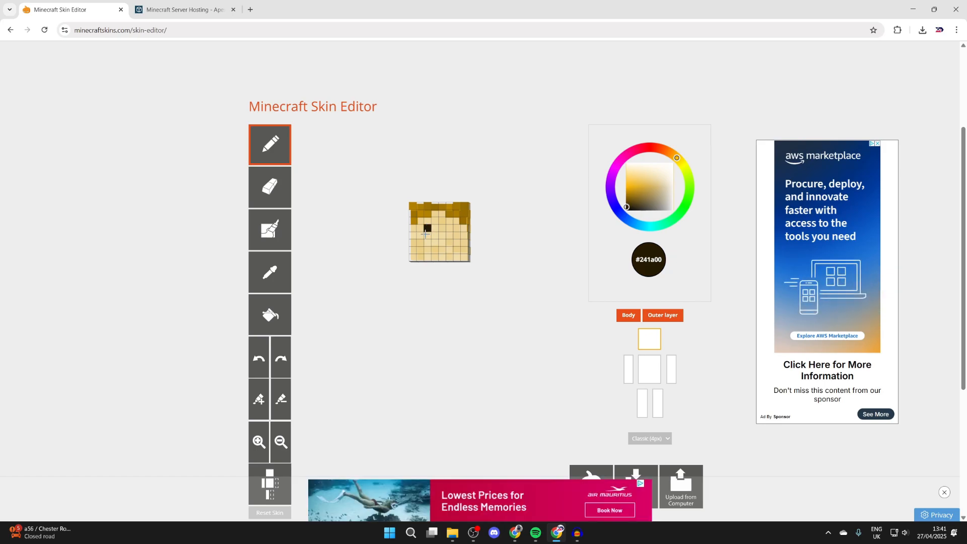
{"action": "left_click", "coordinate": [450, 235]}
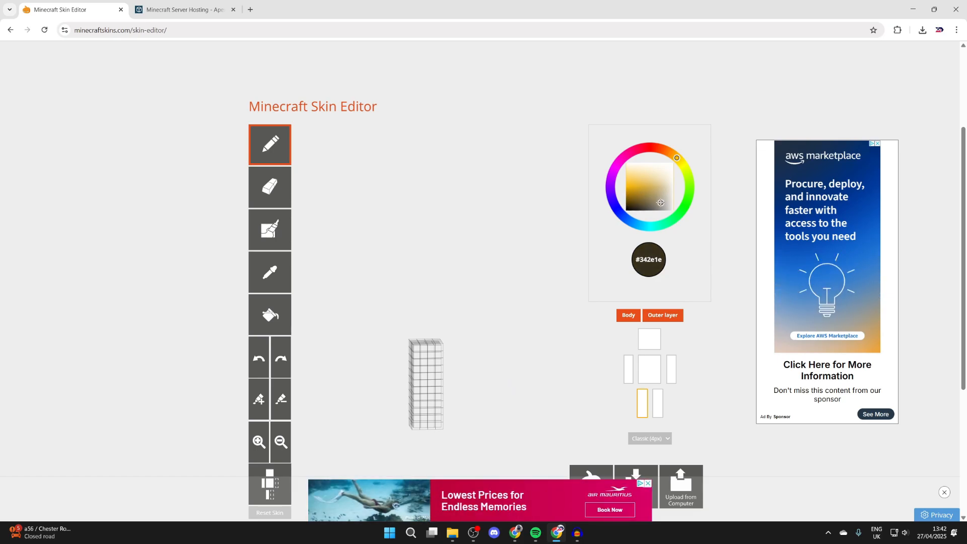
Paint each leg dark brown #342e1e with the noise brush for textured trousers.
{"action": "left_click", "coordinate": [270, 188]}
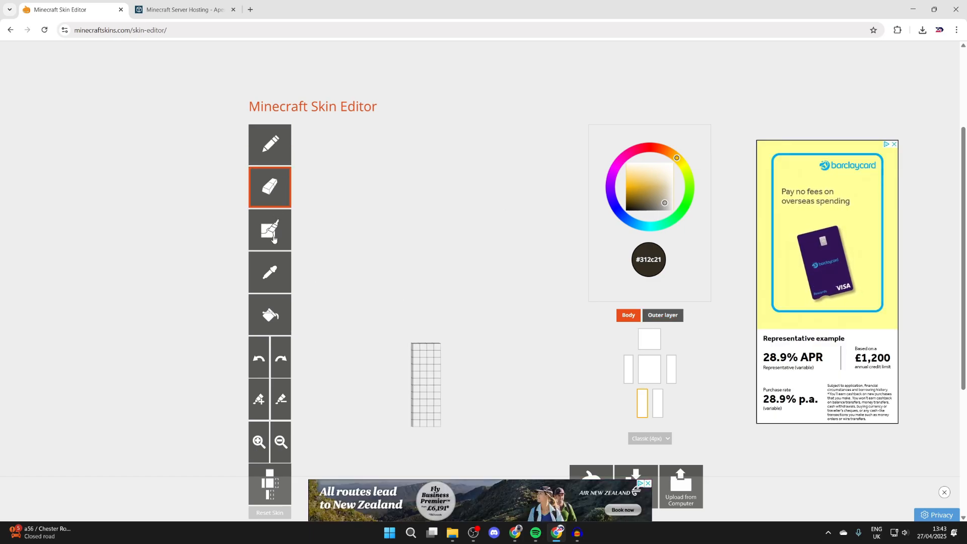
{"action": "left_click", "coordinate": [270, 230]}
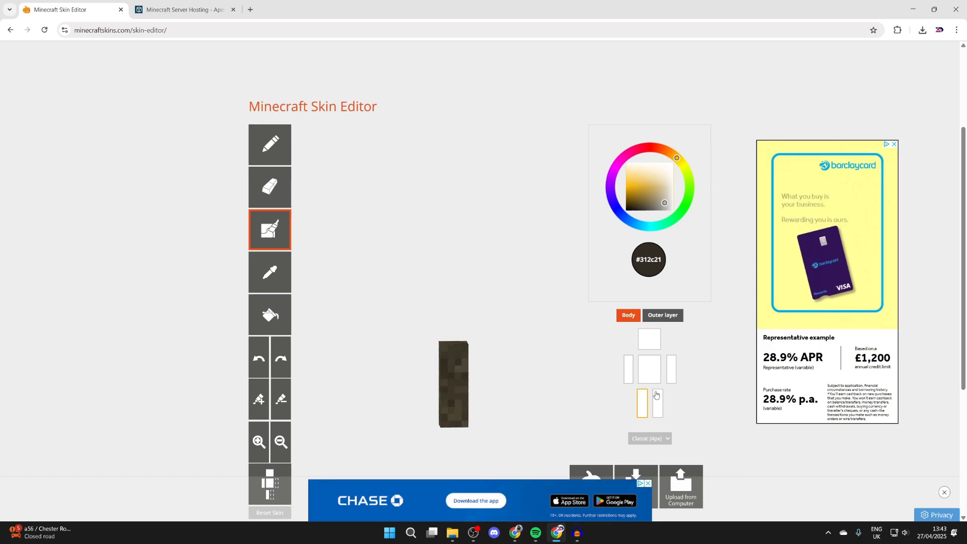
{"action": "left_click", "coordinate": [656, 402]}
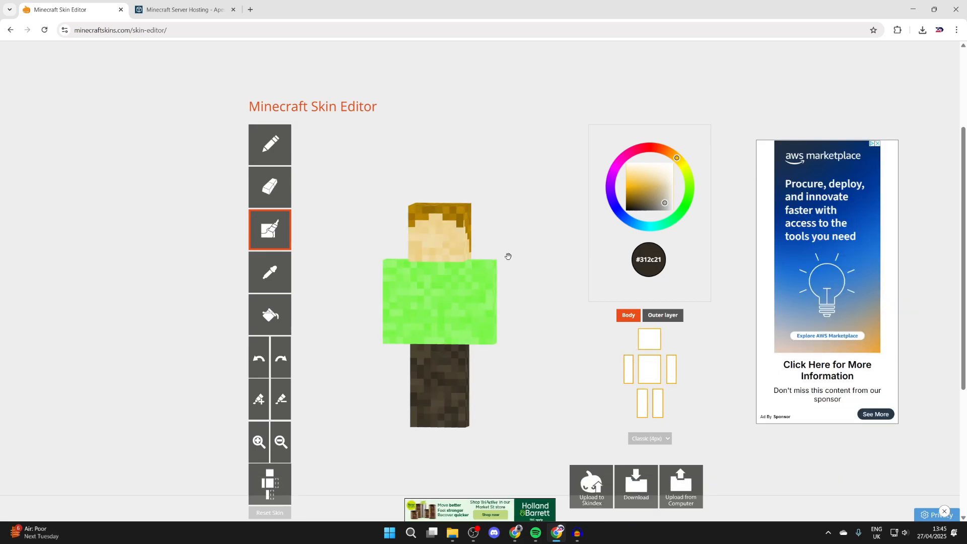
Pencil golden shading into the hair, finish the eyes, and start whitening the leg bottoms.
{"action": "left_click", "coordinate": [270, 144]}
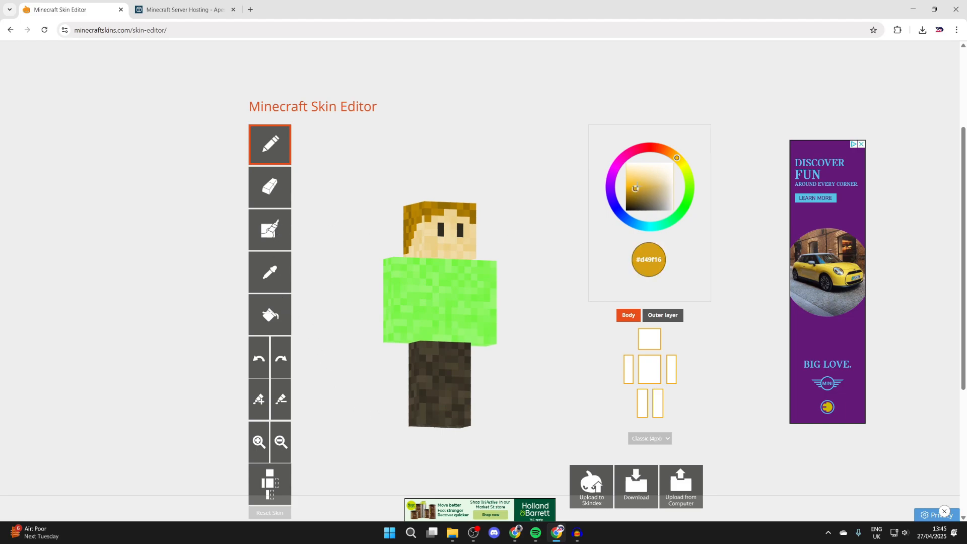
{"action": "left_click", "coordinate": [270, 230]}
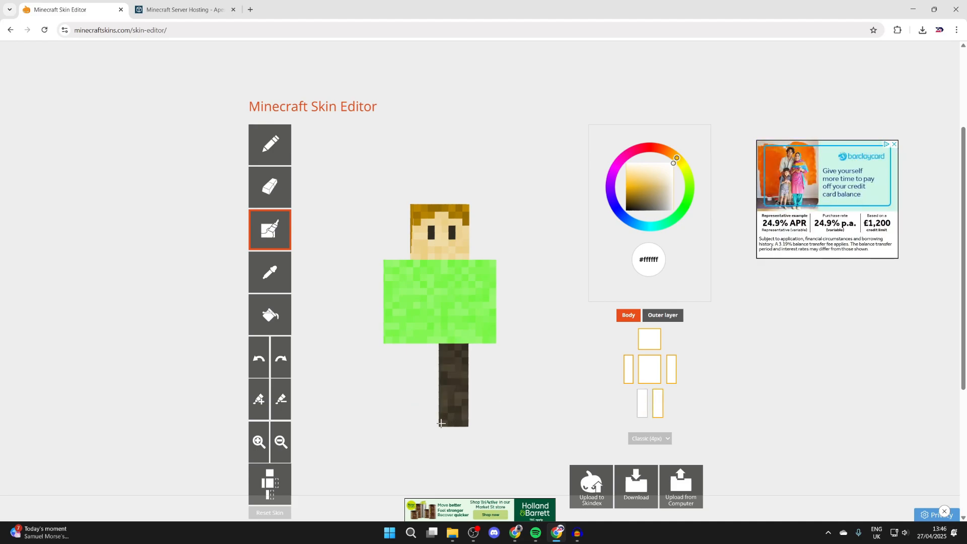
{"action": "left_click", "coordinate": [439, 419]}
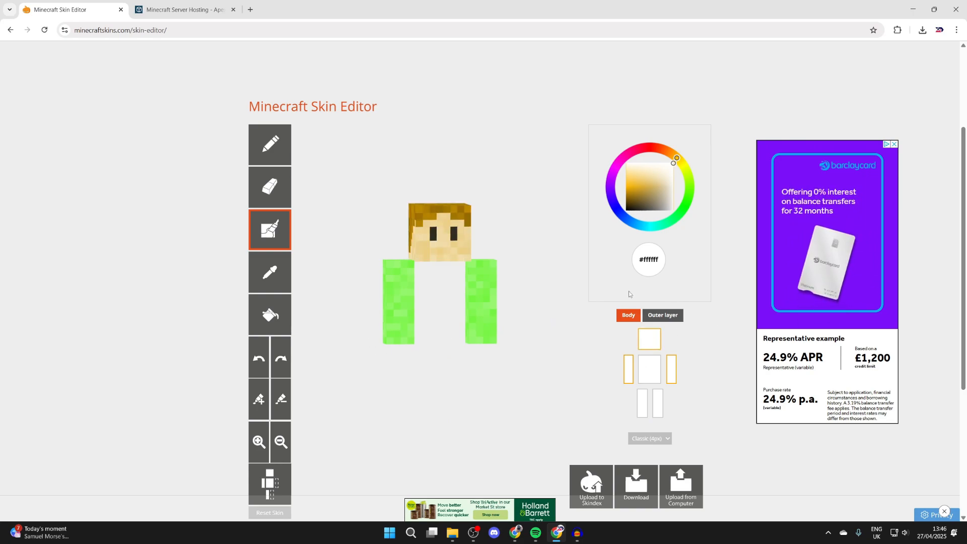
{"action": "mouse_move", "coordinate": [306, 169]}
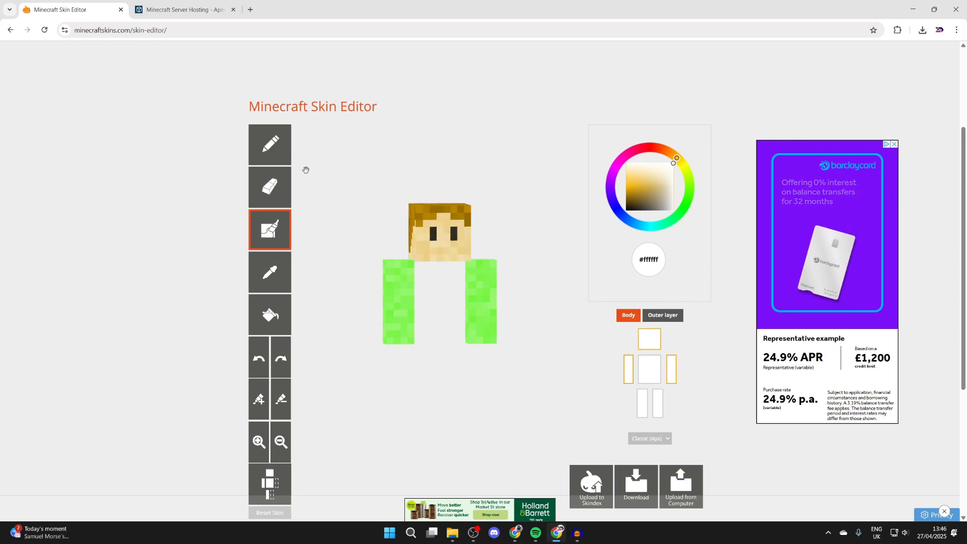
Isolate the arms, then show only the torso ready for painting its bottom rows.
{"action": "left_click", "coordinate": [270, 272]}
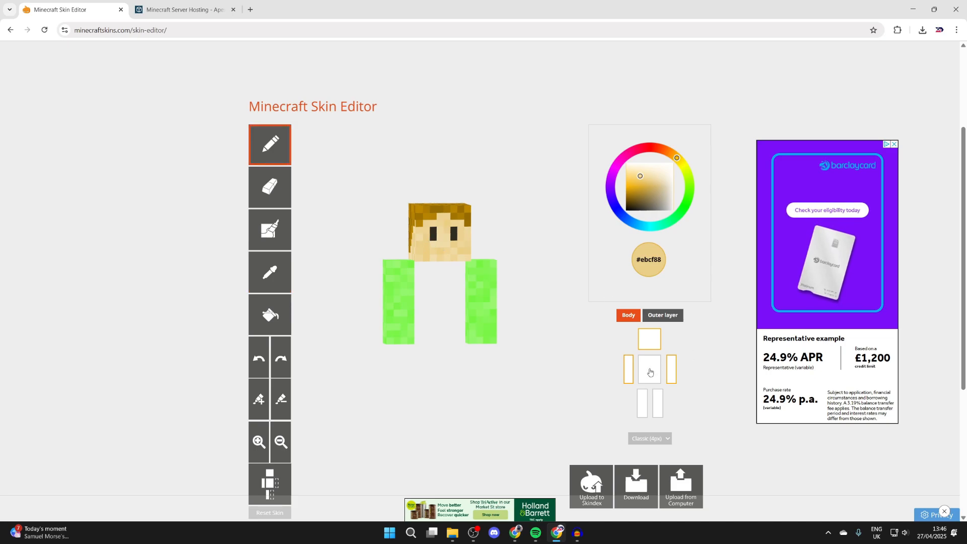
{"action": "left_click", "coordinate": [648, 368]}
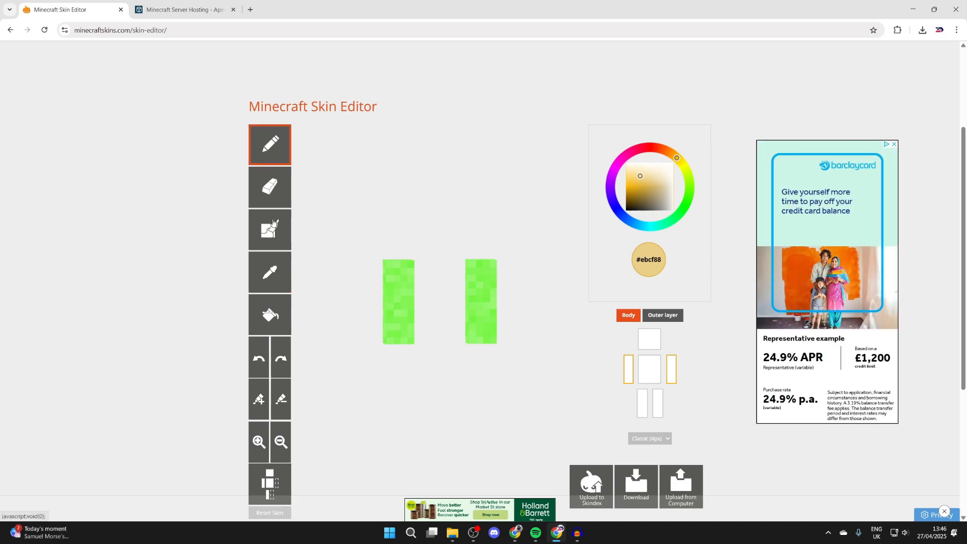
{"action": "left_click", "coordinate": [270, 228]}
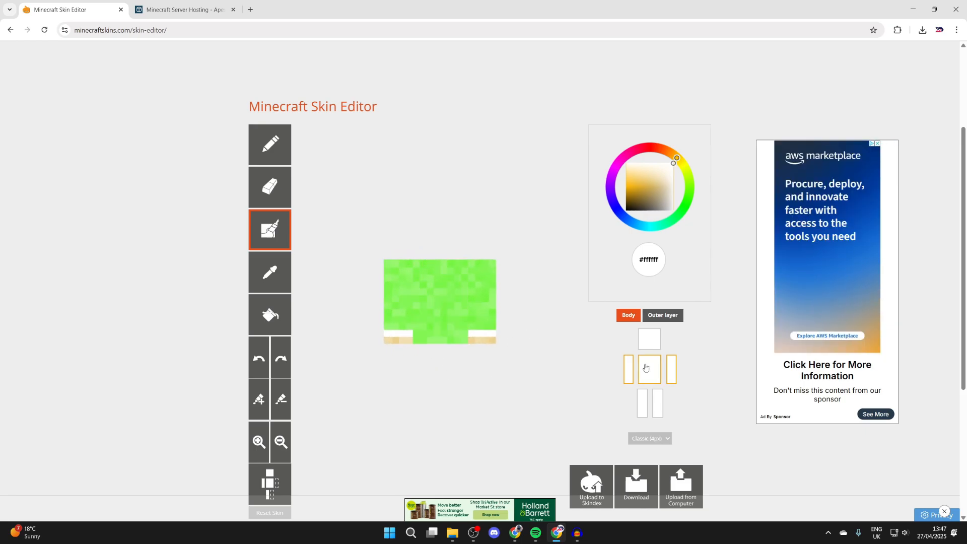
{"action": "mouse_move", "coordinate": [649, 369]}
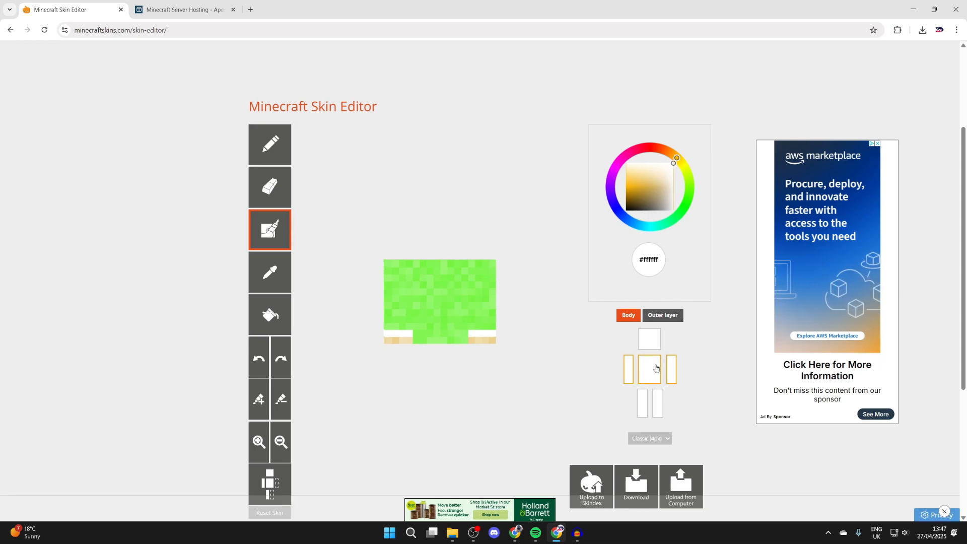
Sample the pale skin tone with the eyedropper and paint textured pixels around the torso's bottom edge.
{"action": "left_click", "coordinate": [269, 272]}
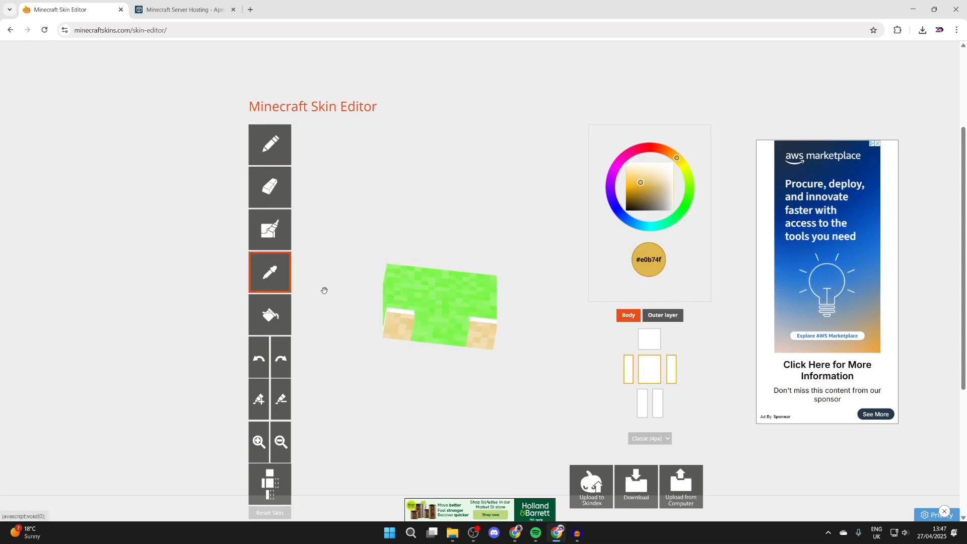
{"action": "left_click", "coordinate": [270, 144]}
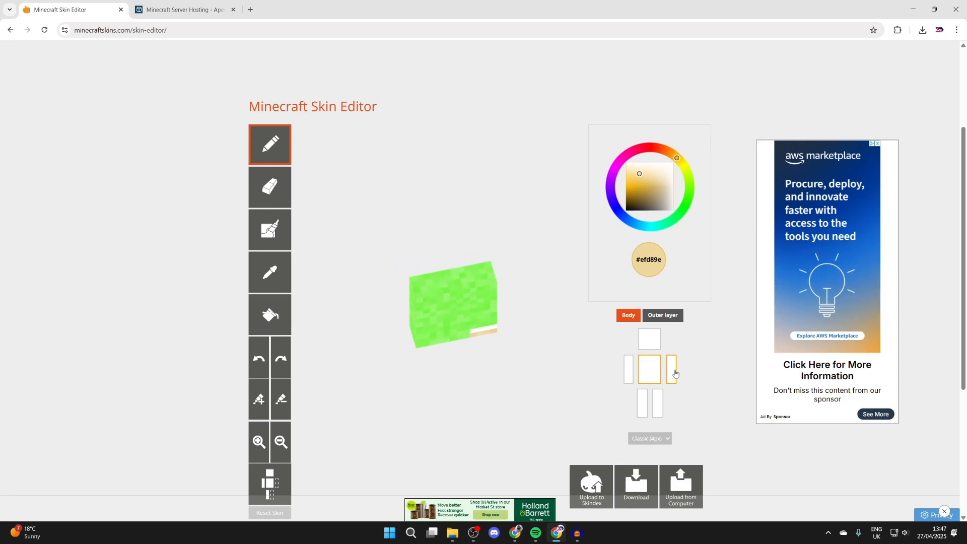
{"action": "left_click", "coordinate": [270, 229]}
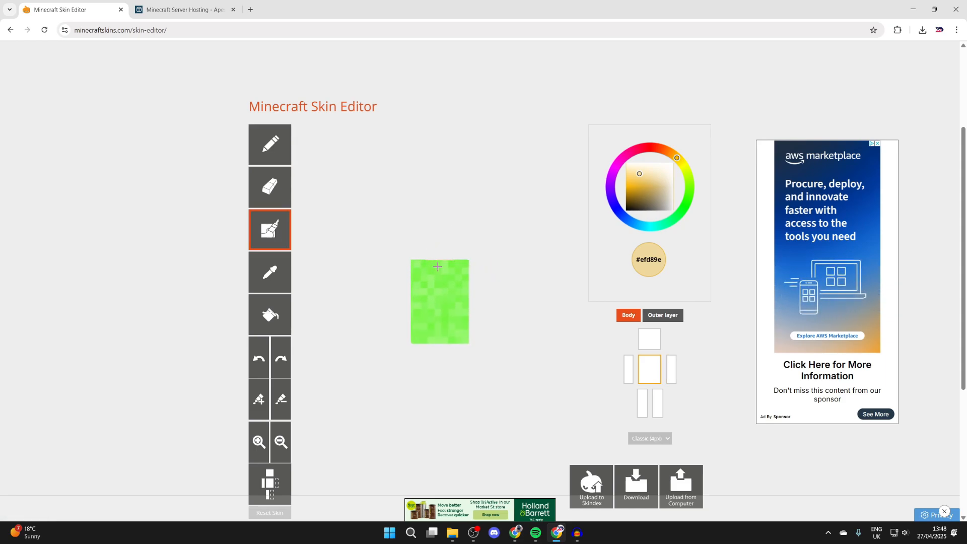
{"action": "left_click", "coordinate": [437, 264]}
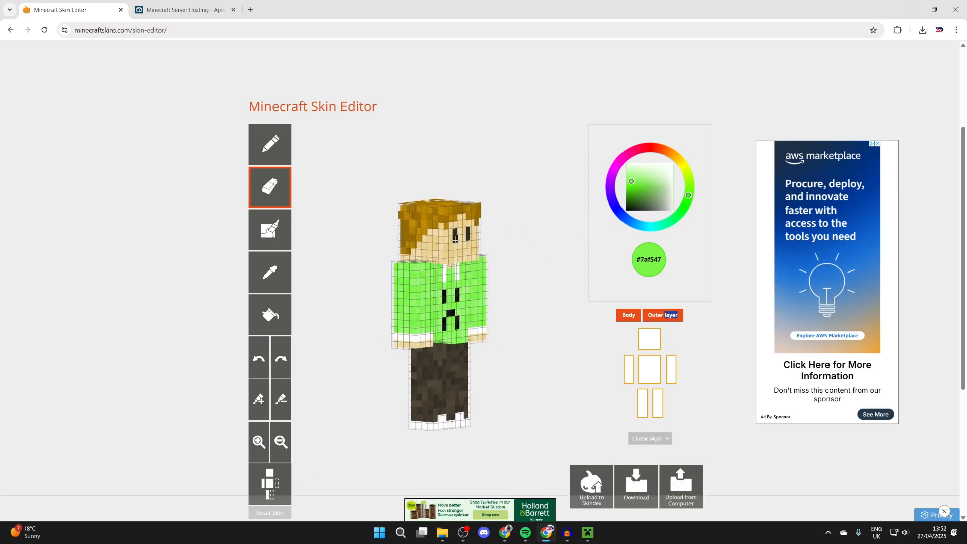
Return to the base body layer and finish the white shoes with the noise brush.
{"action": "left_click", "coordinate": [270, 229]}
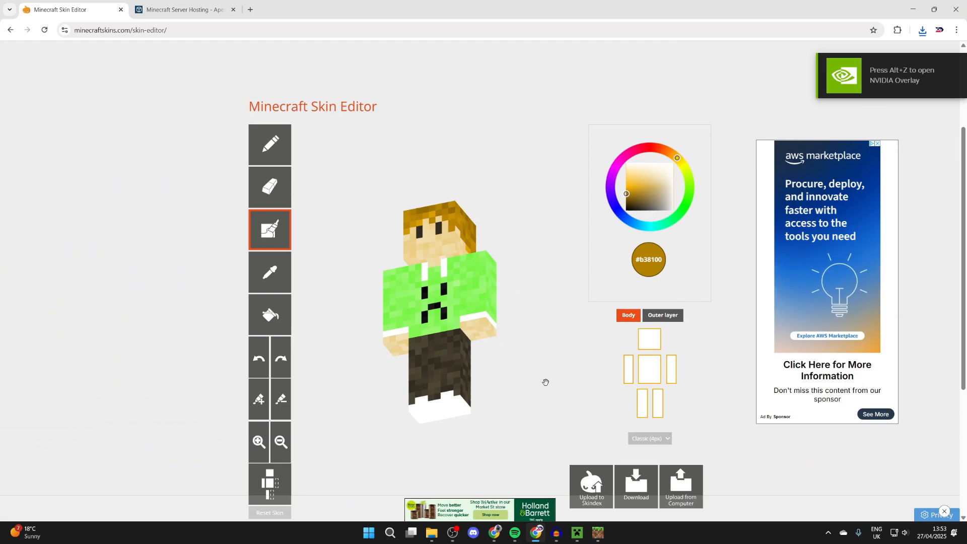
{"action": "left_click", "coordinate": [575, 536]}
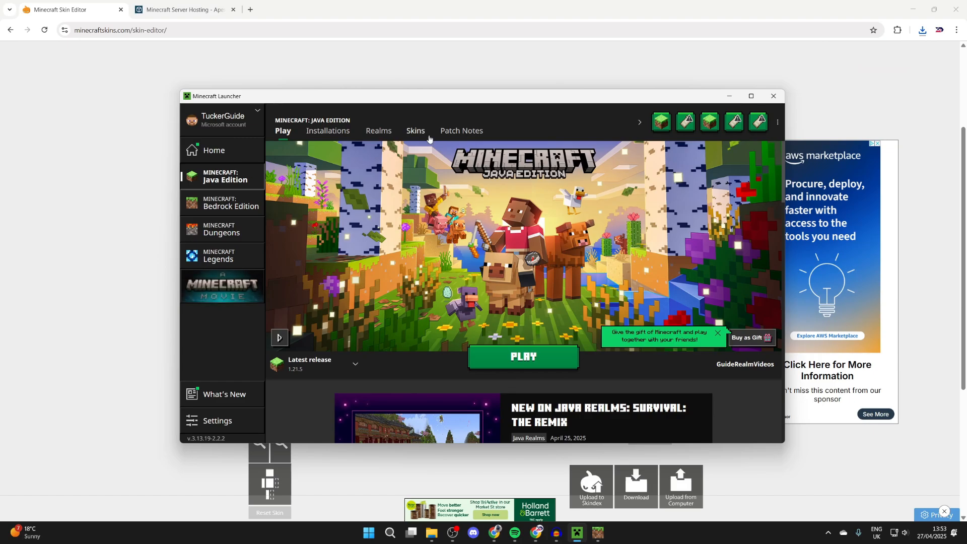
Create a new Java skin named 'test' from the newest downloaded skin PNG.
{"action": "left_click", "coordinate": [416, 131]}
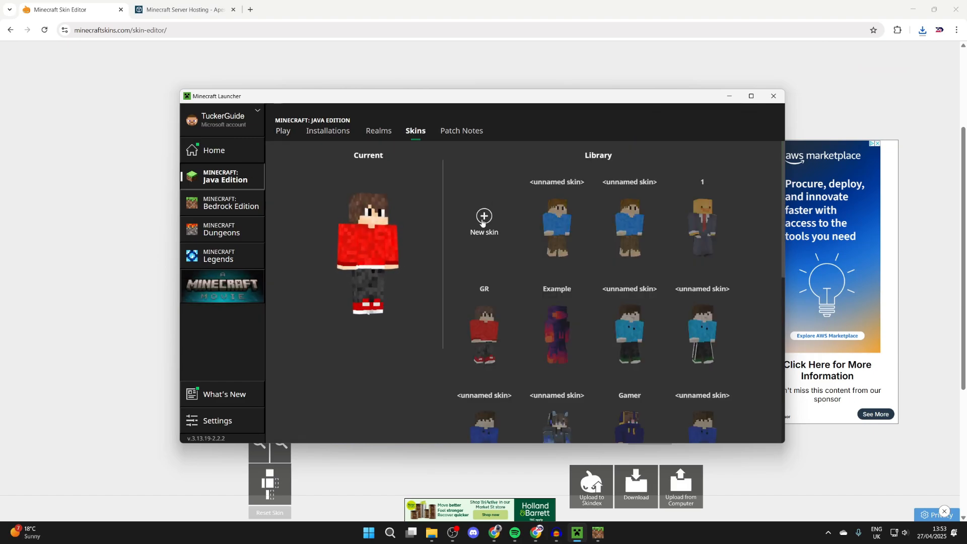
{"action": "left_click", "coordinate": [484, 218]}
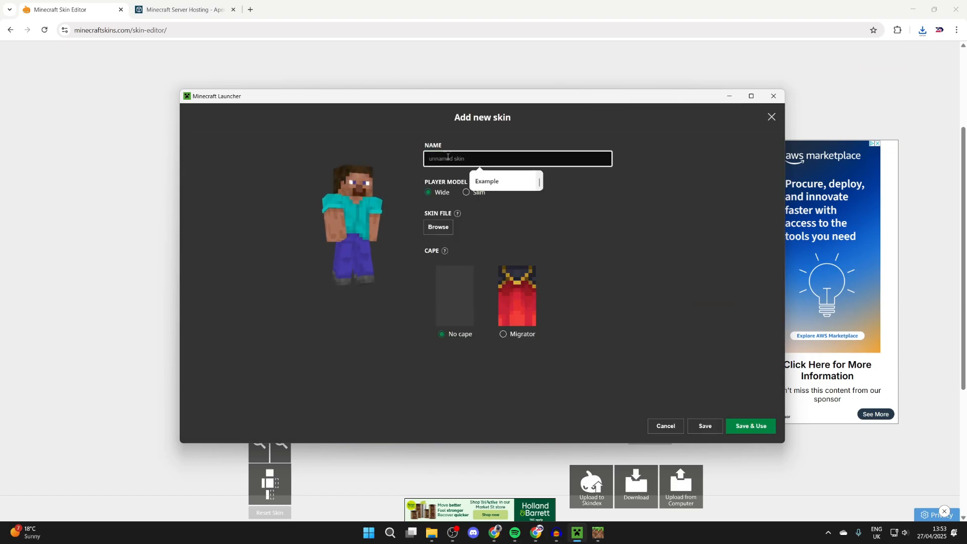
{"action": "type", "text": "test"}
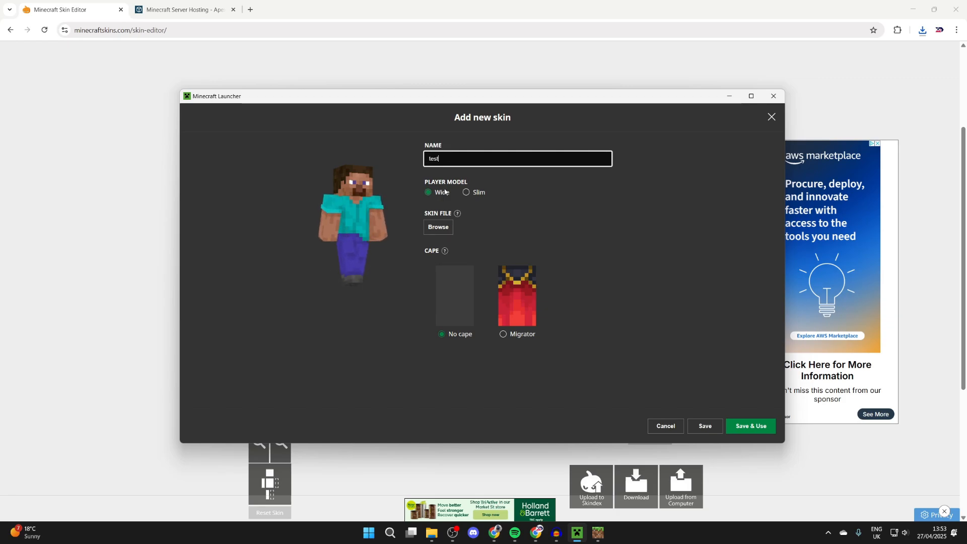
{"action": "left_click", "coordinate": [438, 226]}
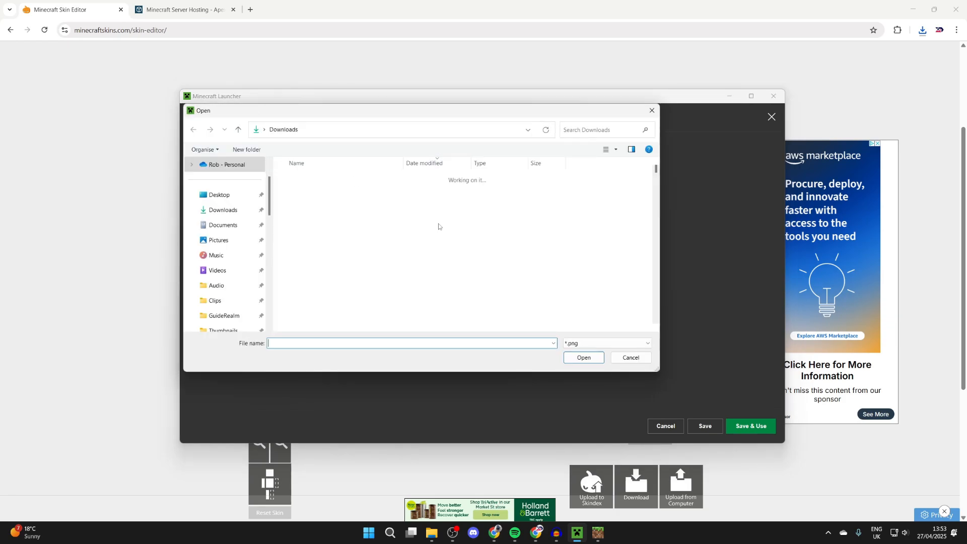
{"action": "left_click", "coordinate": [344, 189]}
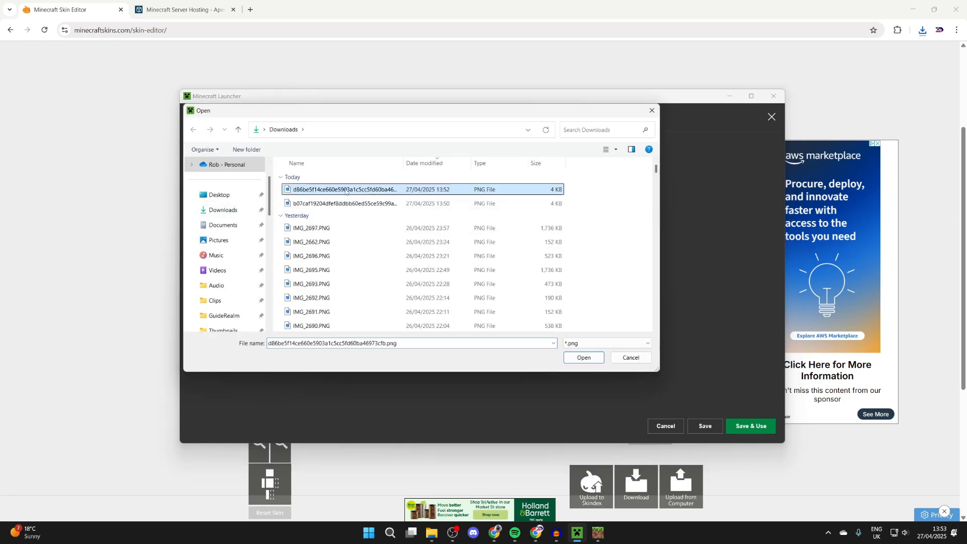
{"action": "left_click", "coordinate": [582, 358]}
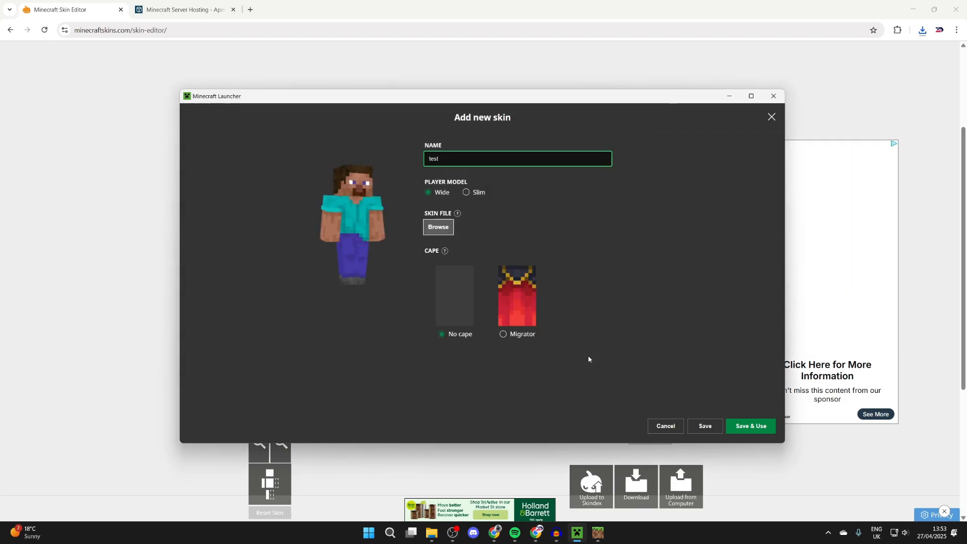
Save the 'test' skin and start wearing it.
{"action": "left_click", "coordinate": [750, 425]}
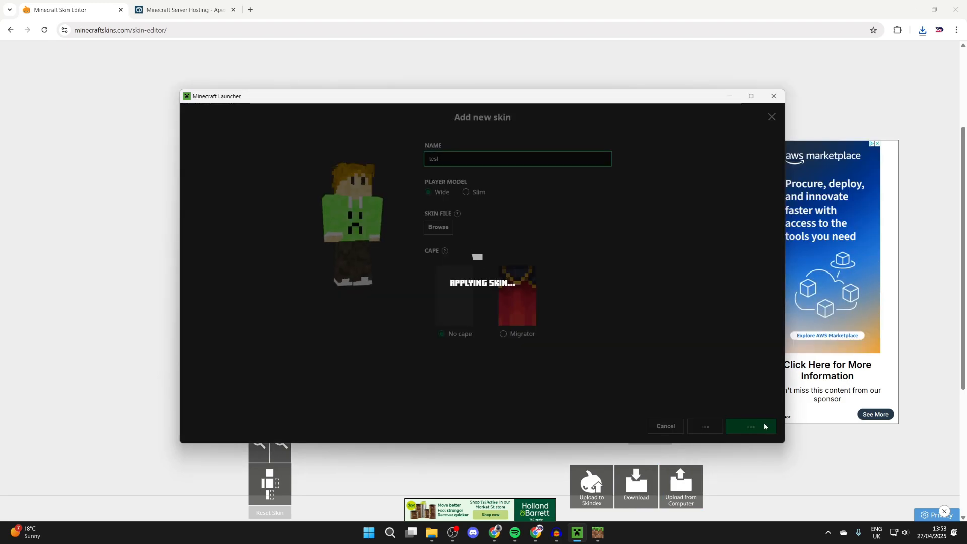
{"action": "left_click", "coordinate": [749, 426]}
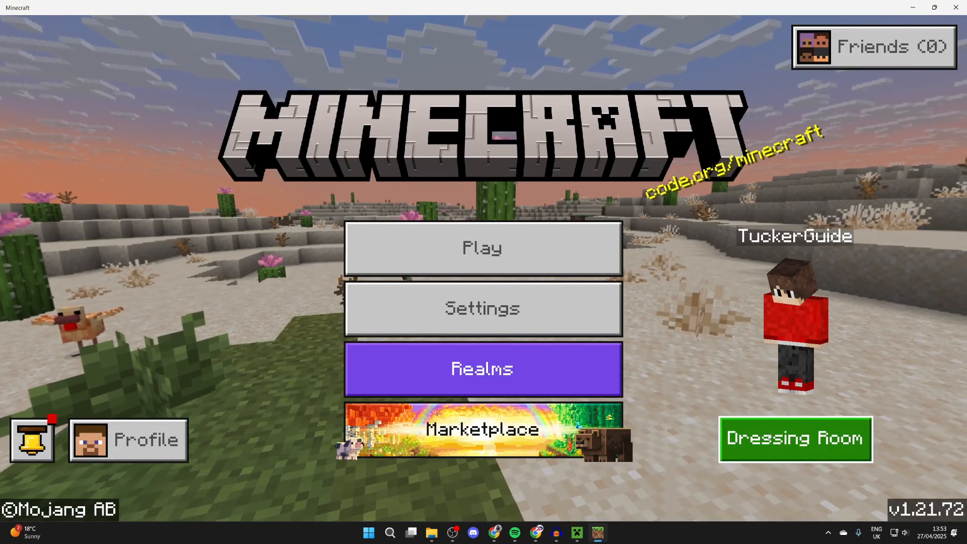
Import the downloaded creeper-hoodie PNG into the blank classic skin slot using the wide model.
{"action": "left_click", "coordinate": [795, 438]}
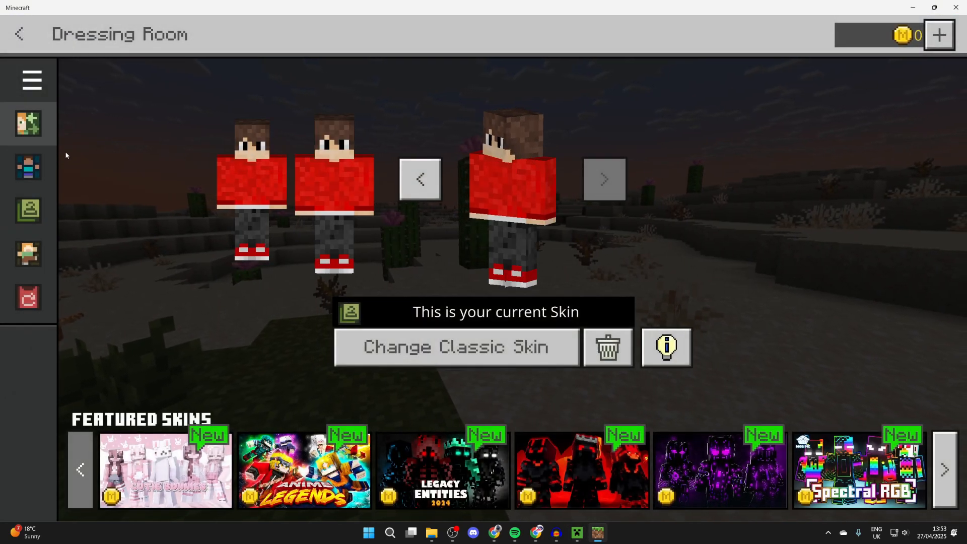
{"action": "left_click", "coordinate": [31, 81]}
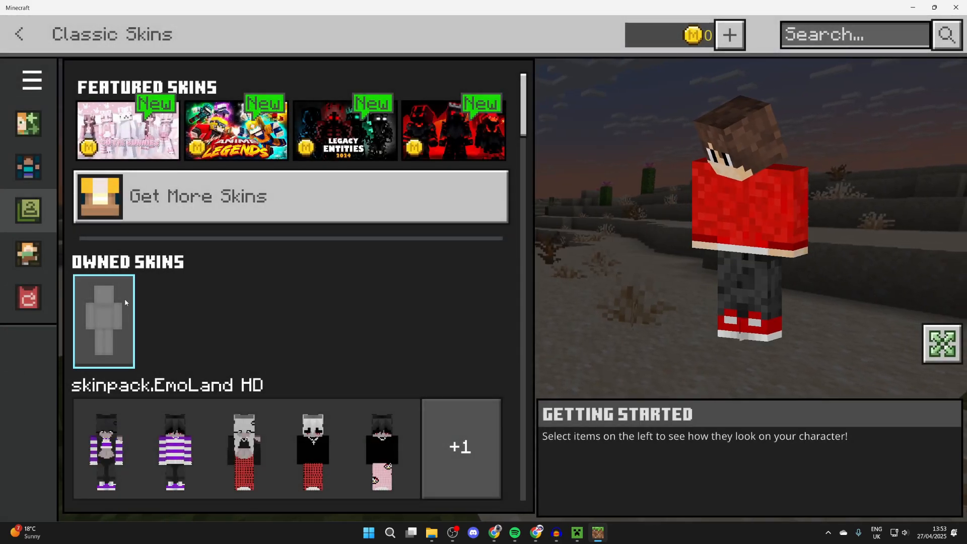
{"action": "left_click", "coordinate": [103, 320]}
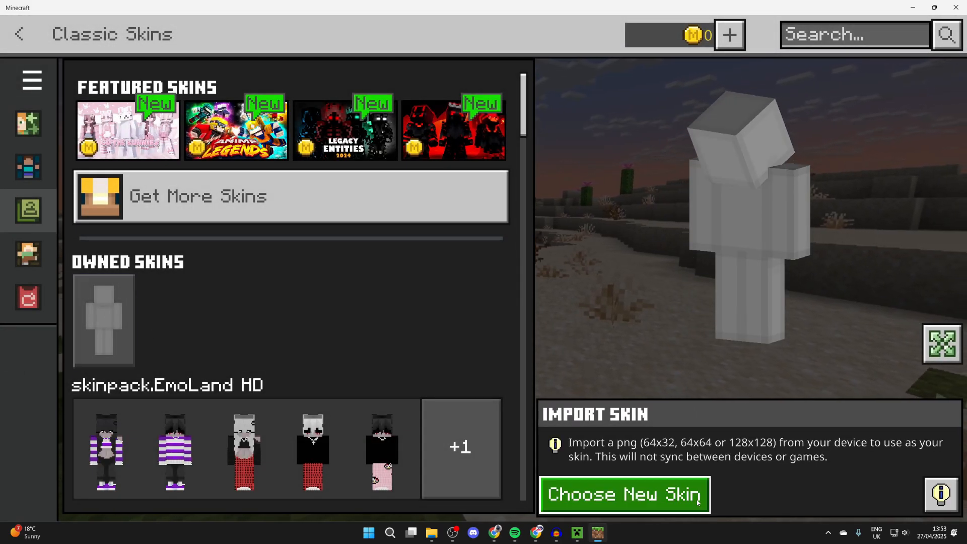
{"action": "left_click", "coordinate": [623, 494]}
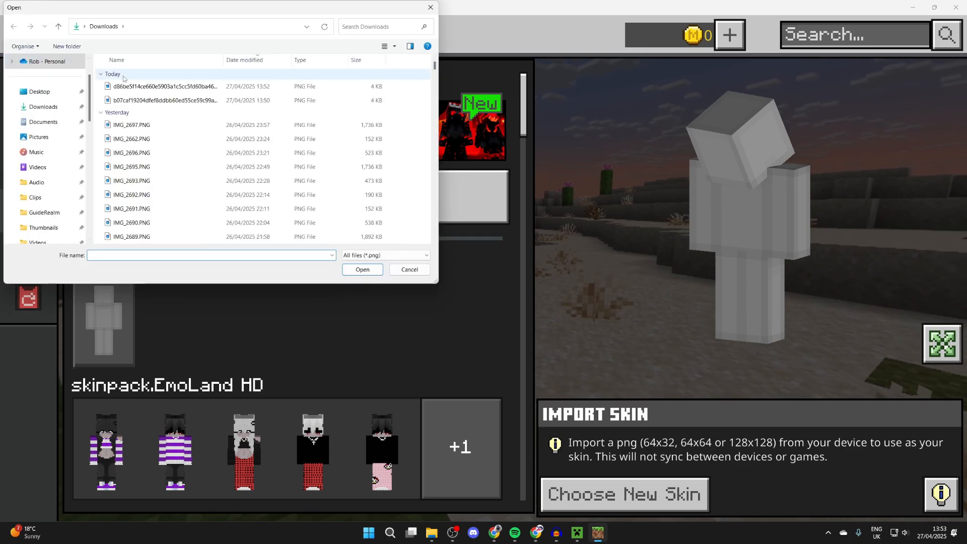
{"action": "left_click", "coordinate": [362, 269]}
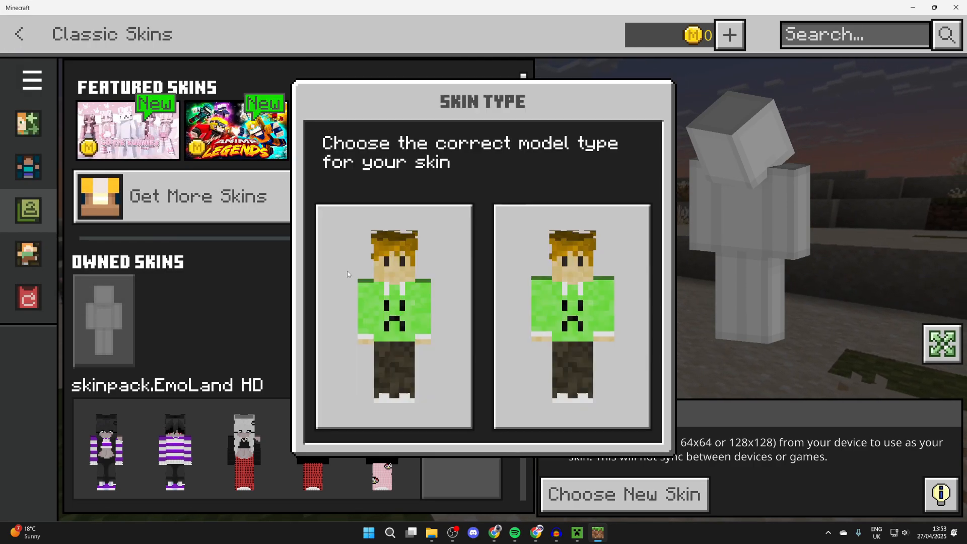
{"action": "left_click", "coordinate": [394, 316]}
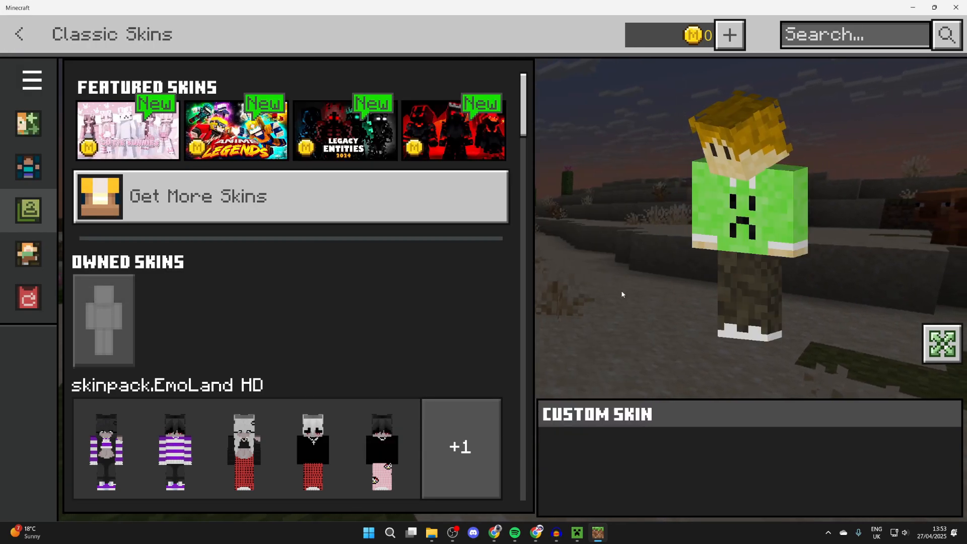